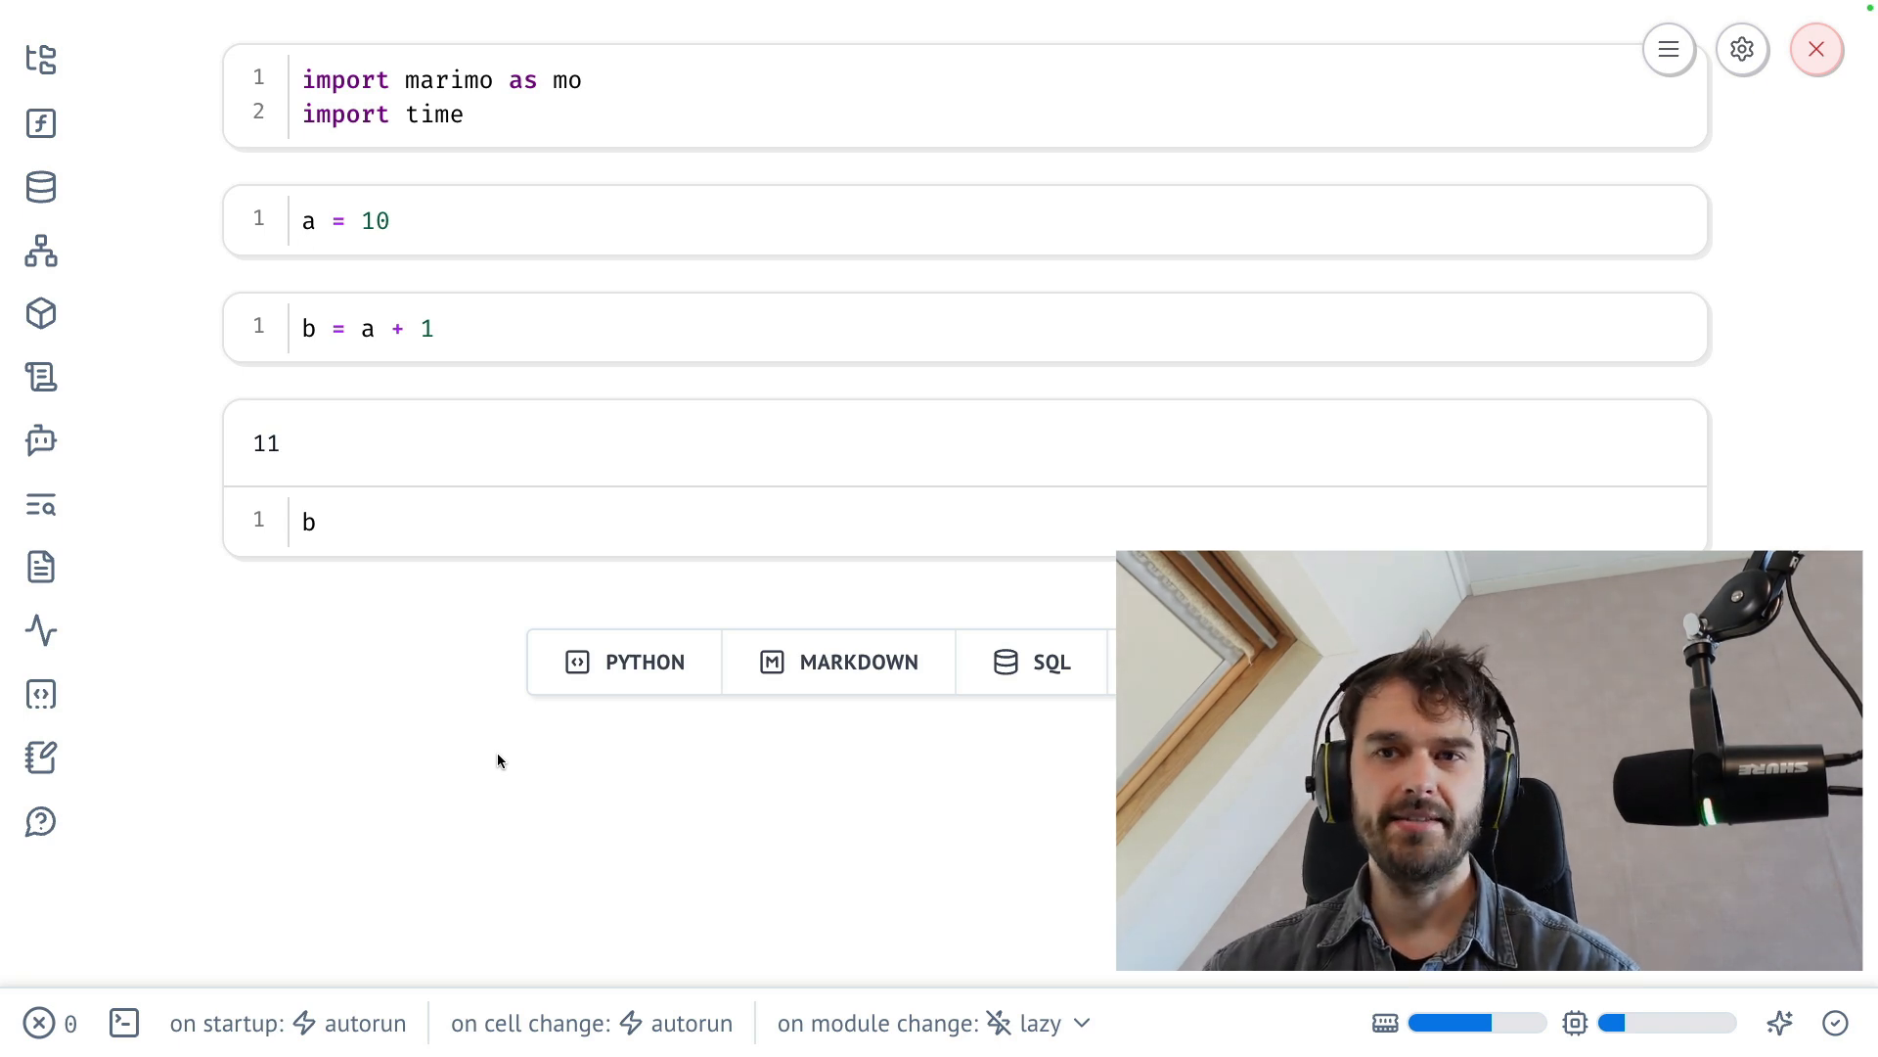
pyautogui.moveTo(321, 233)
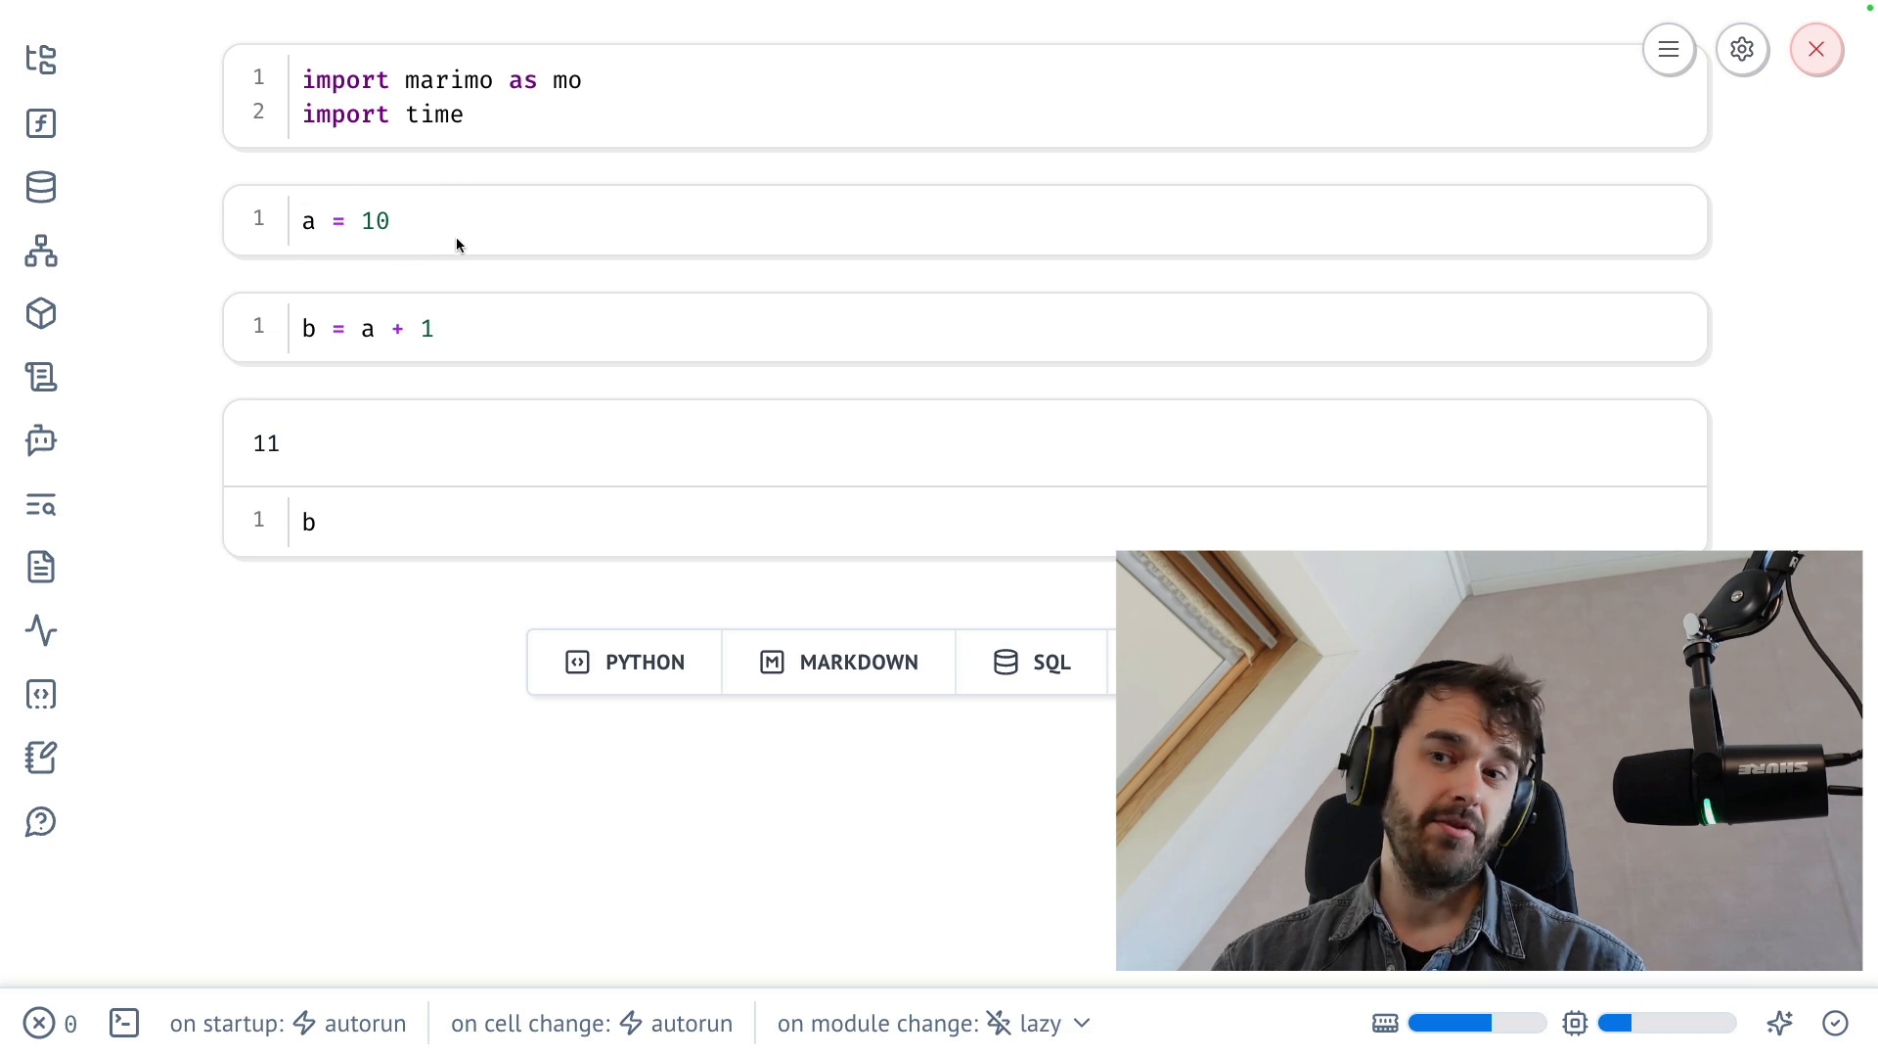
# - Set a = 11 and leave the cell so b automatically reruns to 12
pyautogui.write('1')
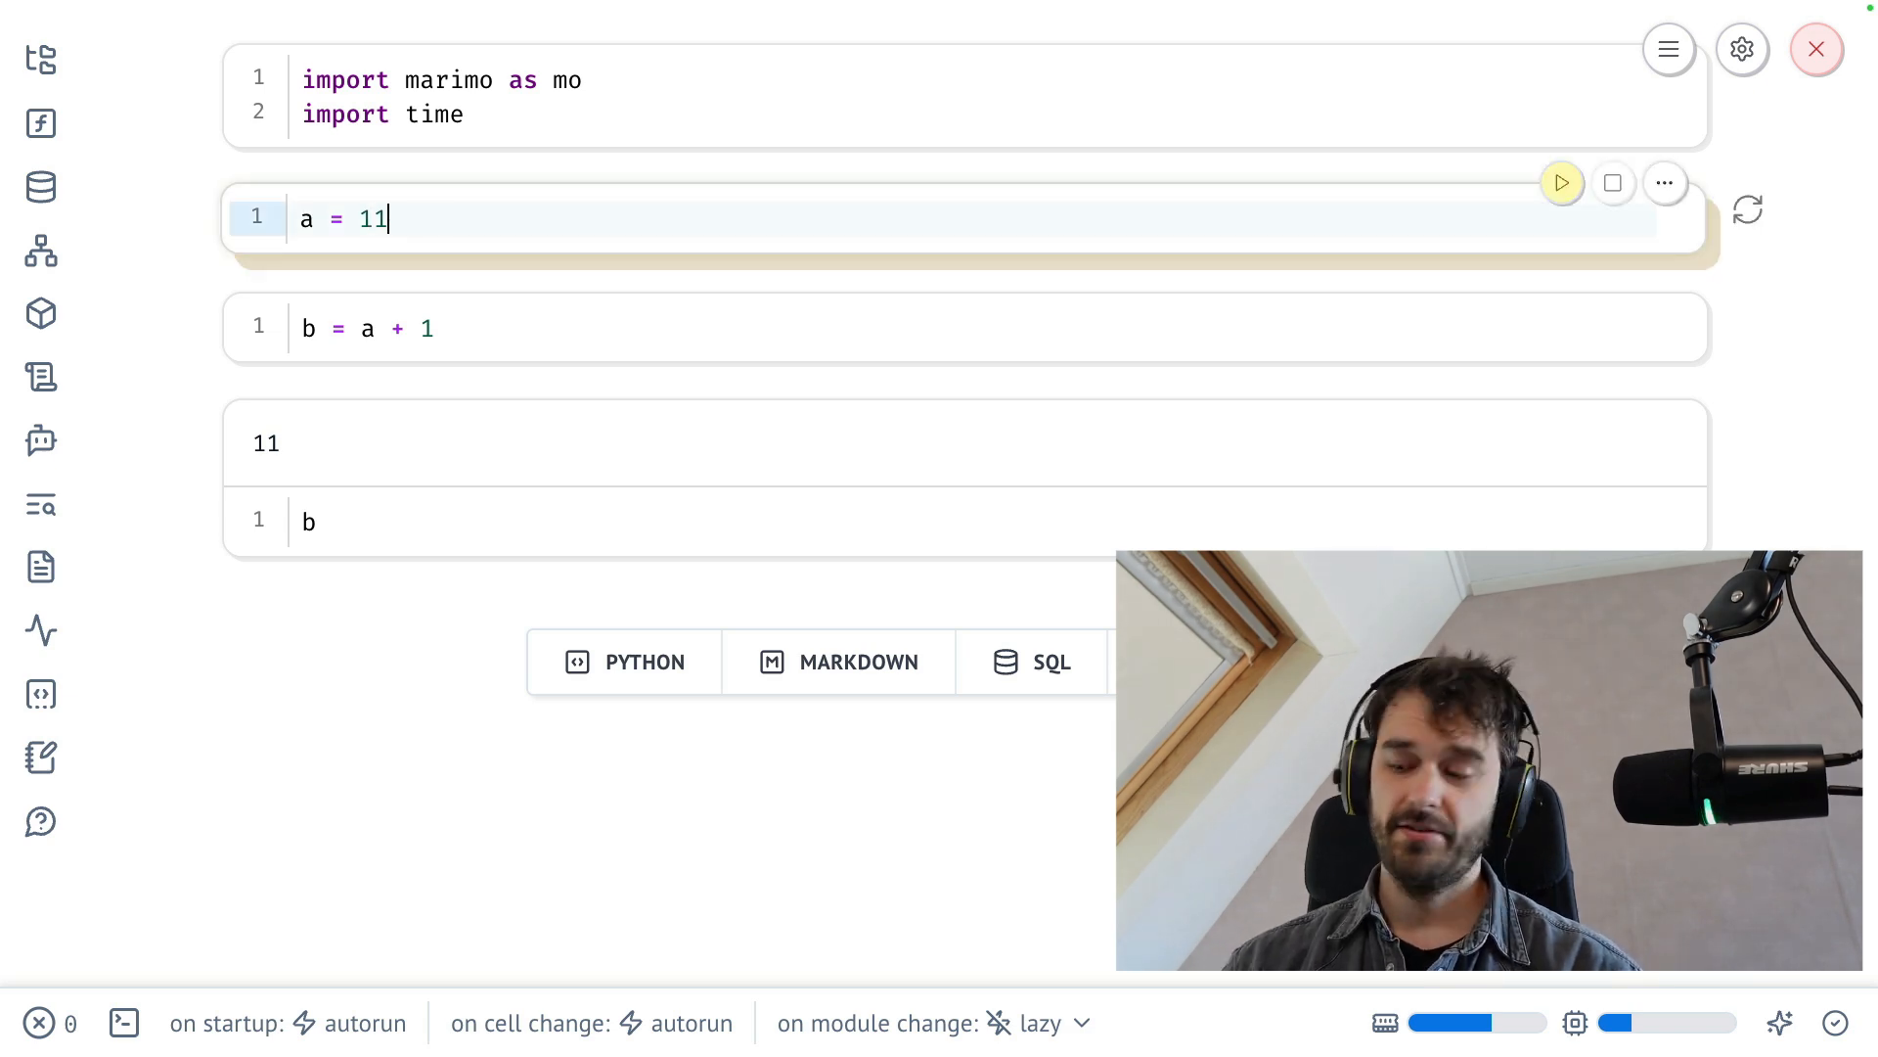
pyautogui.click(1562, 182)
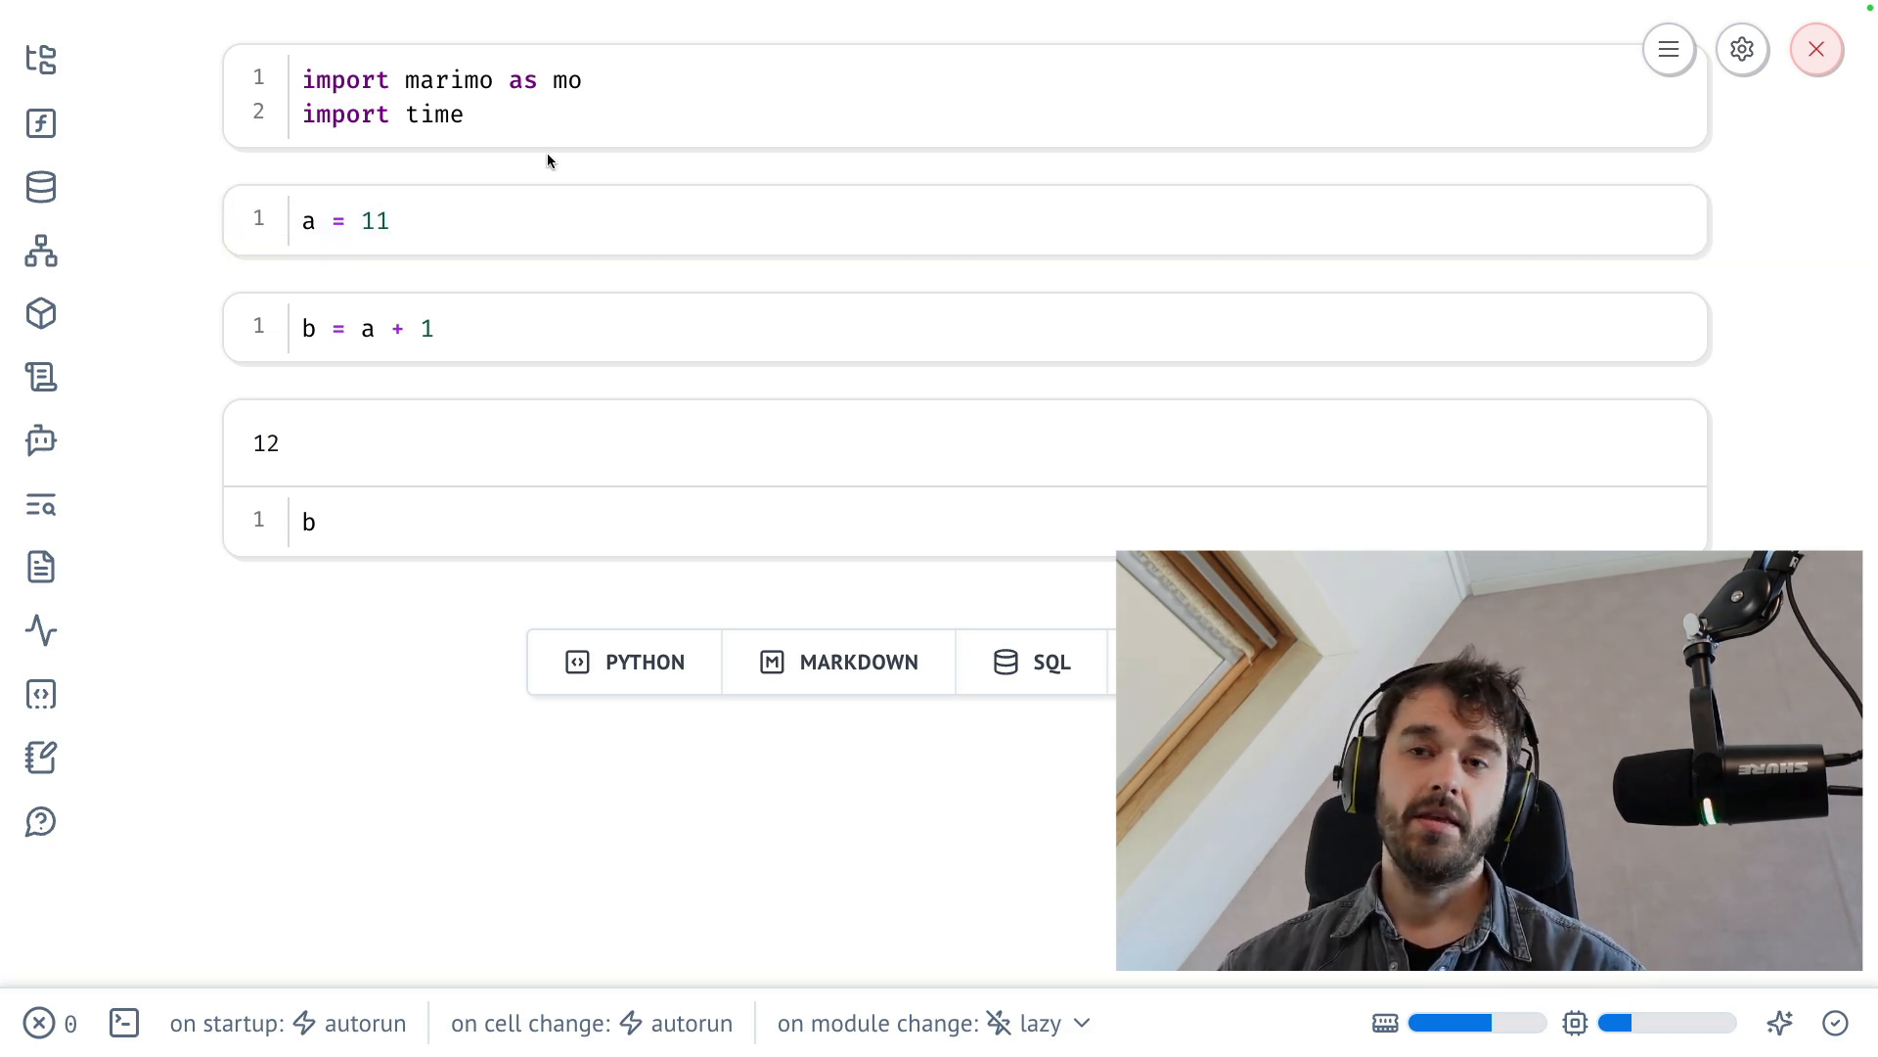
pyautogui.moveTo(176, 327)
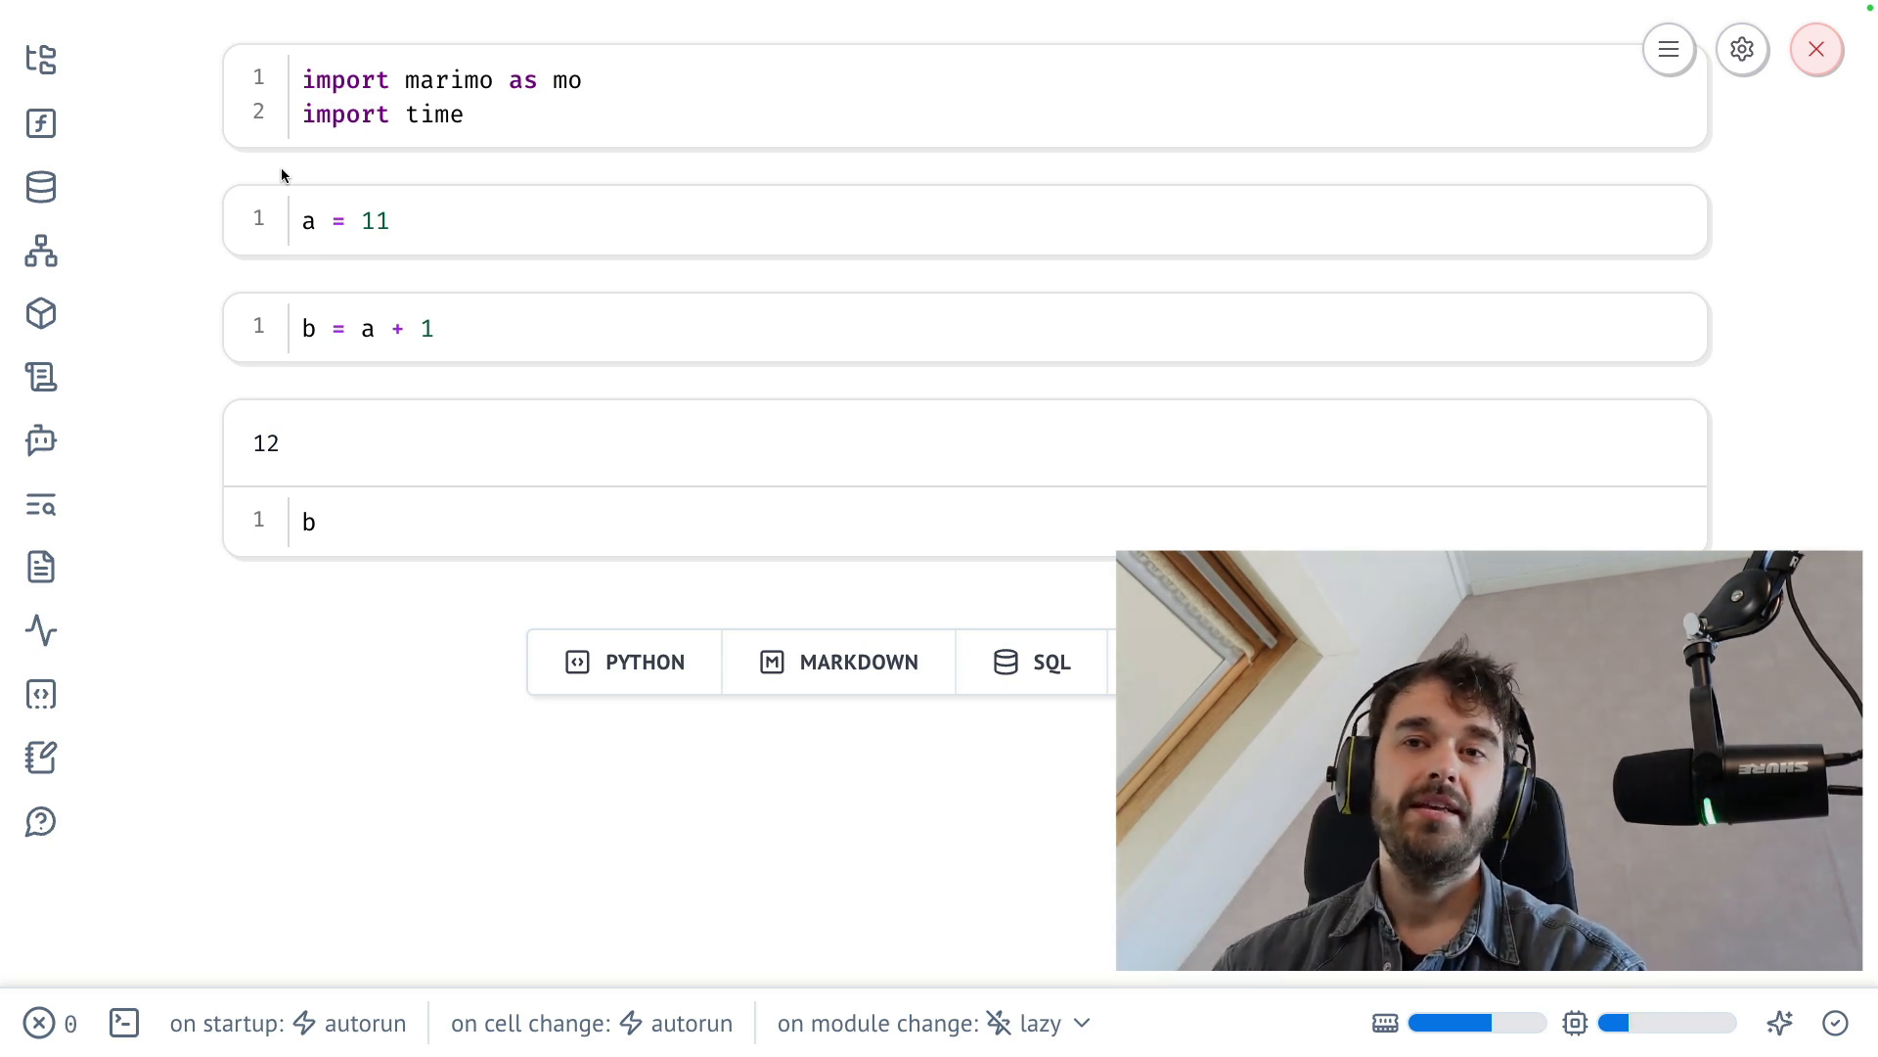
pyautogui.moveTo(172, 348)
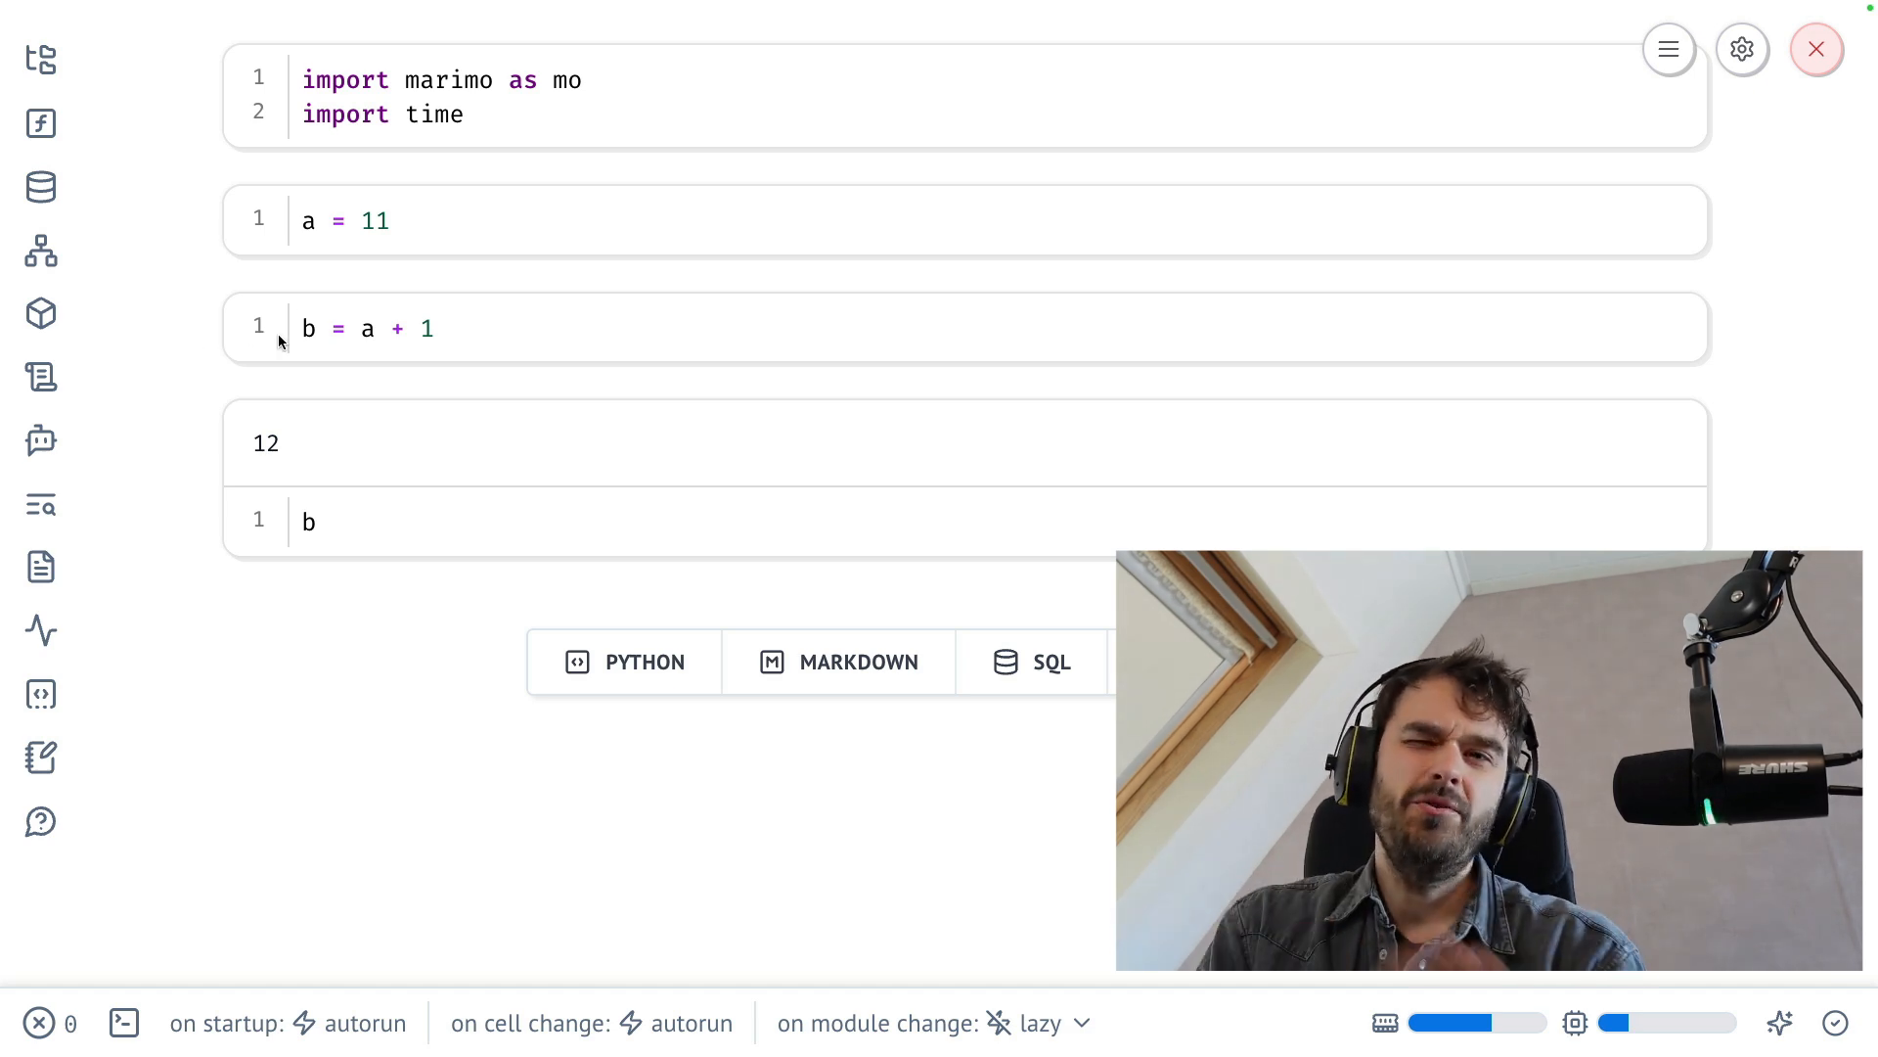
# - Add time.sleep(2) above b = a + 1, then change a to 12 for a slow rerun
pyautogui.click(360, 327)
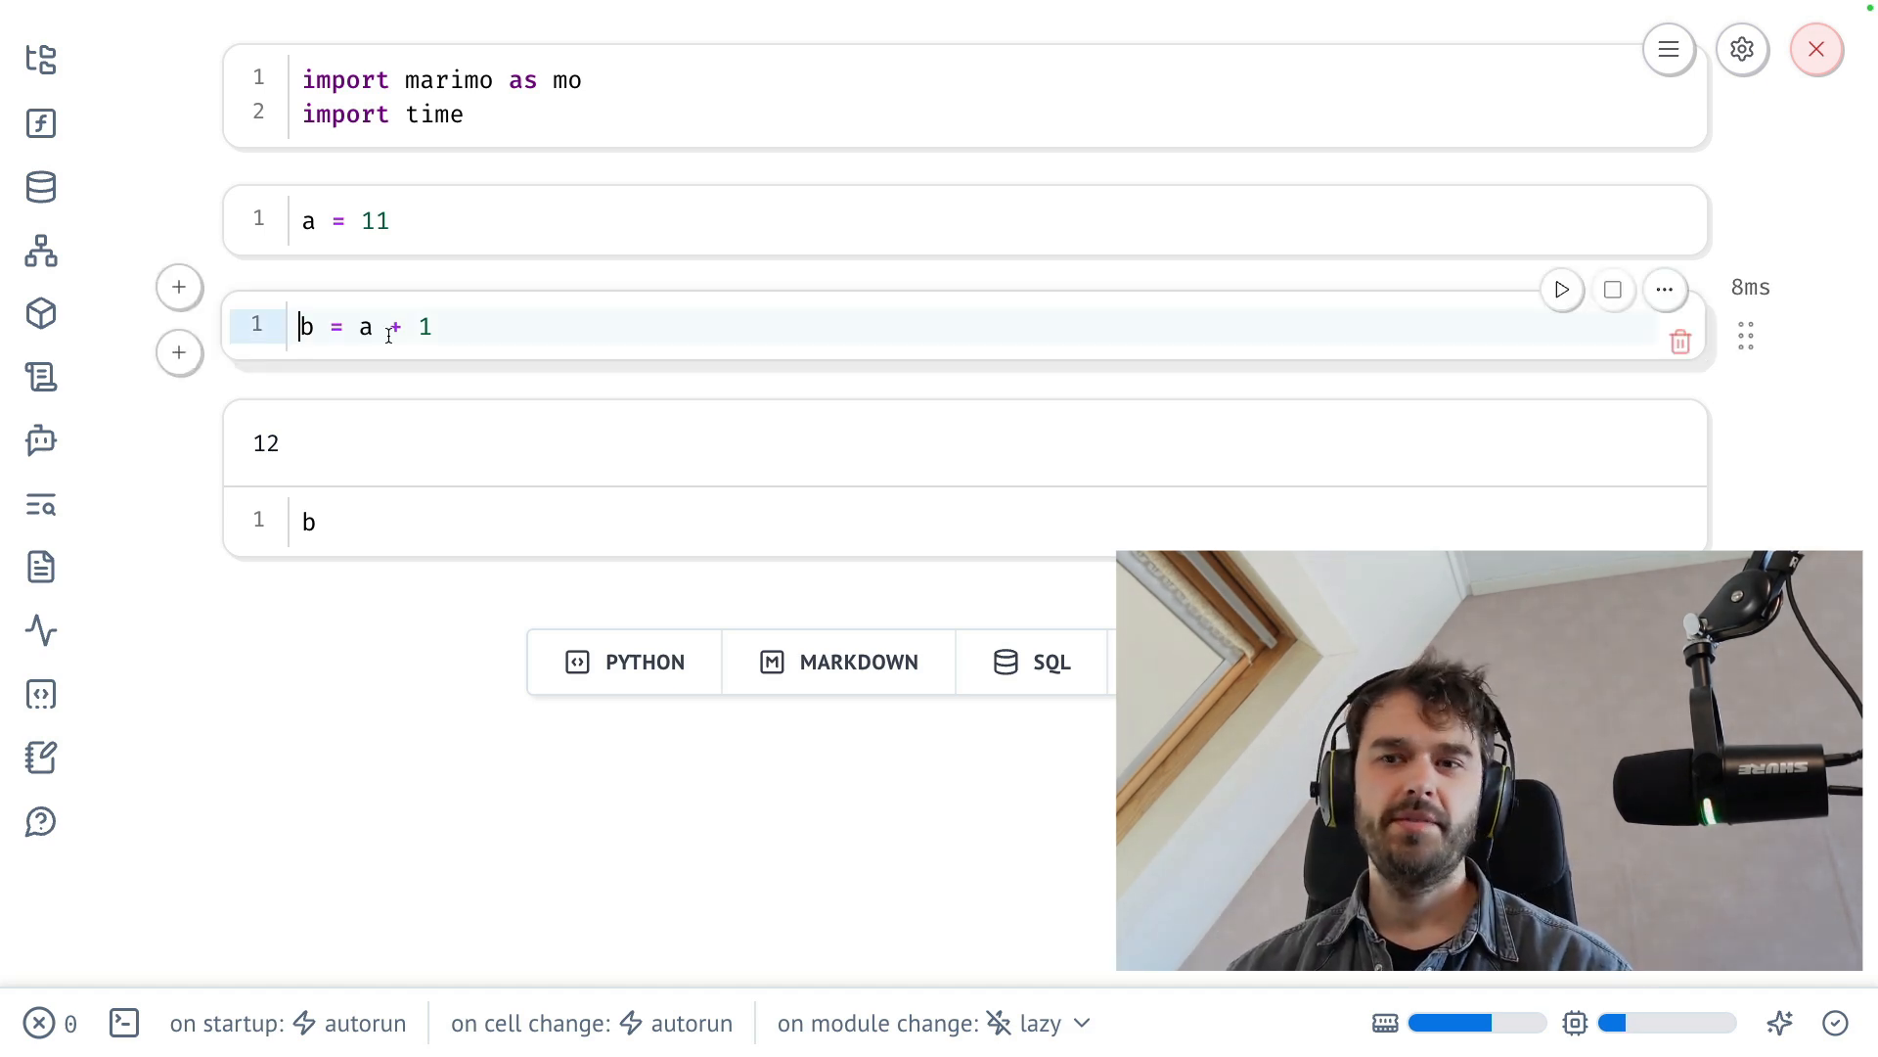
pyautogui.write('time.sleep()')
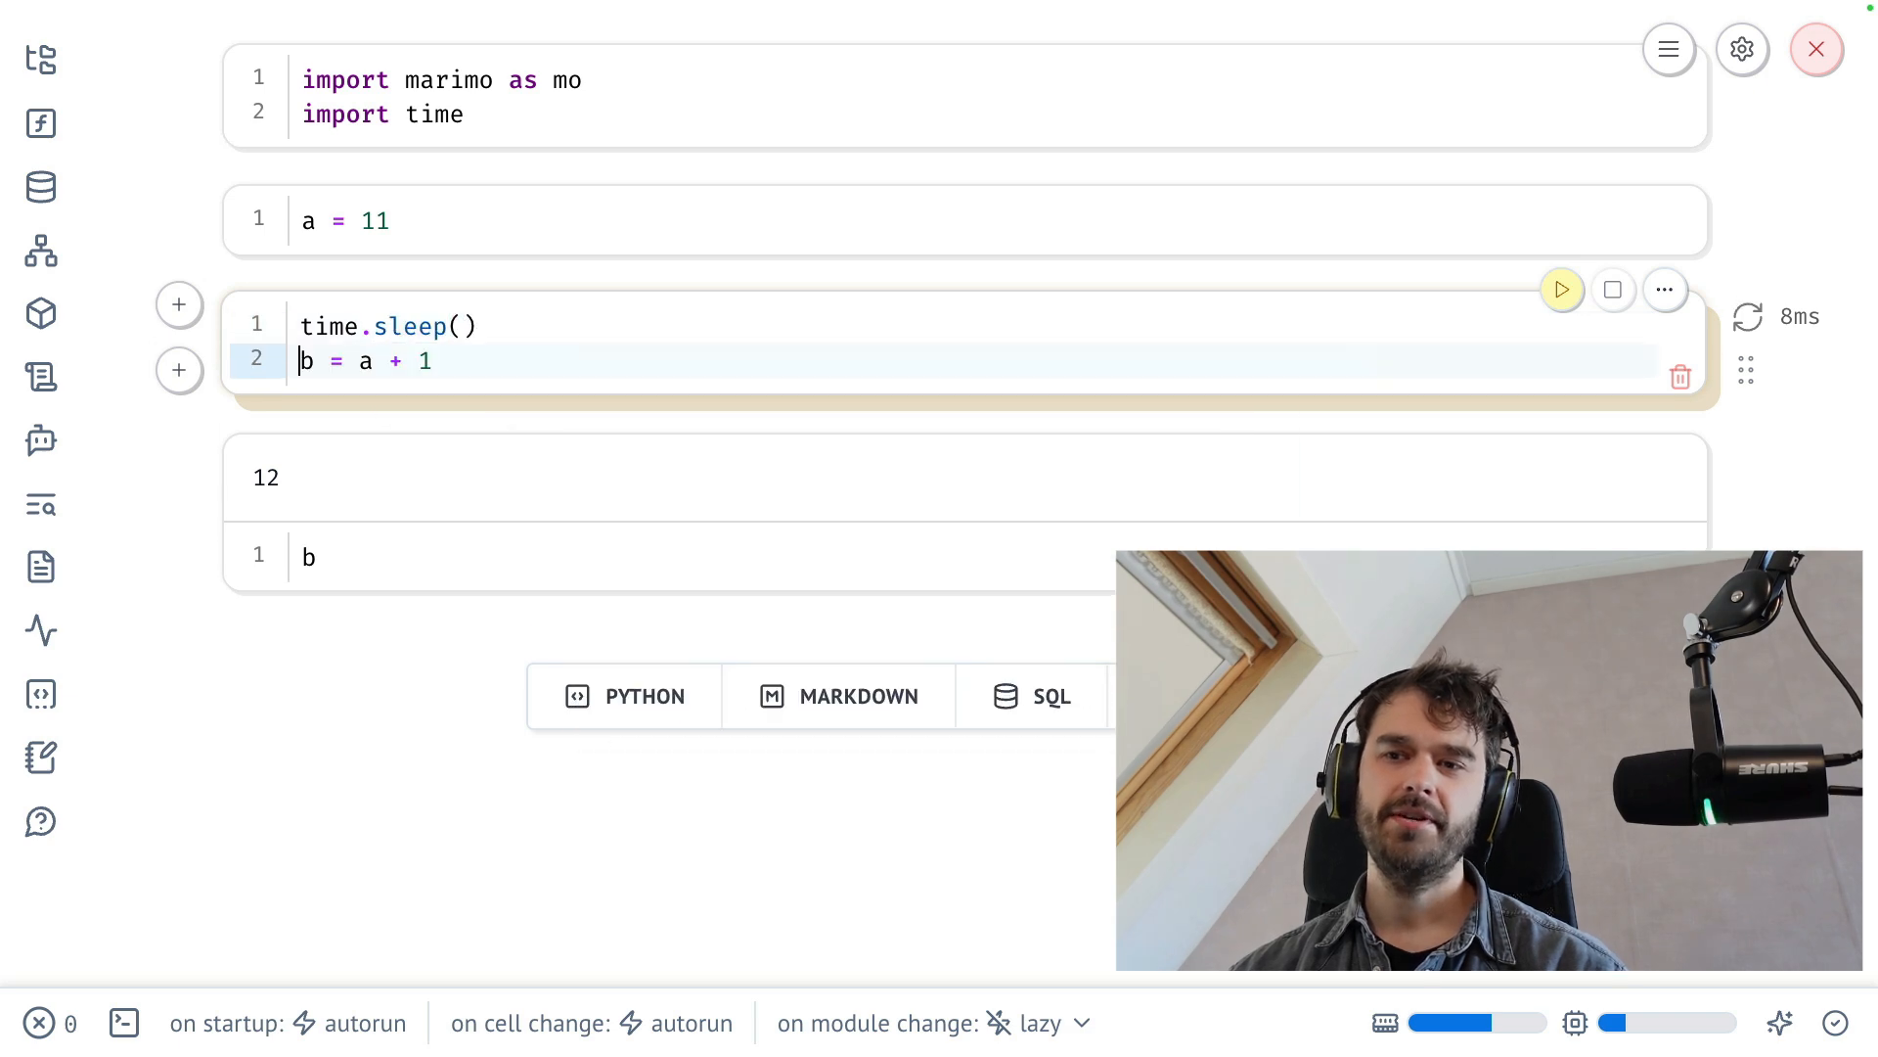
pyautogui.write('2')
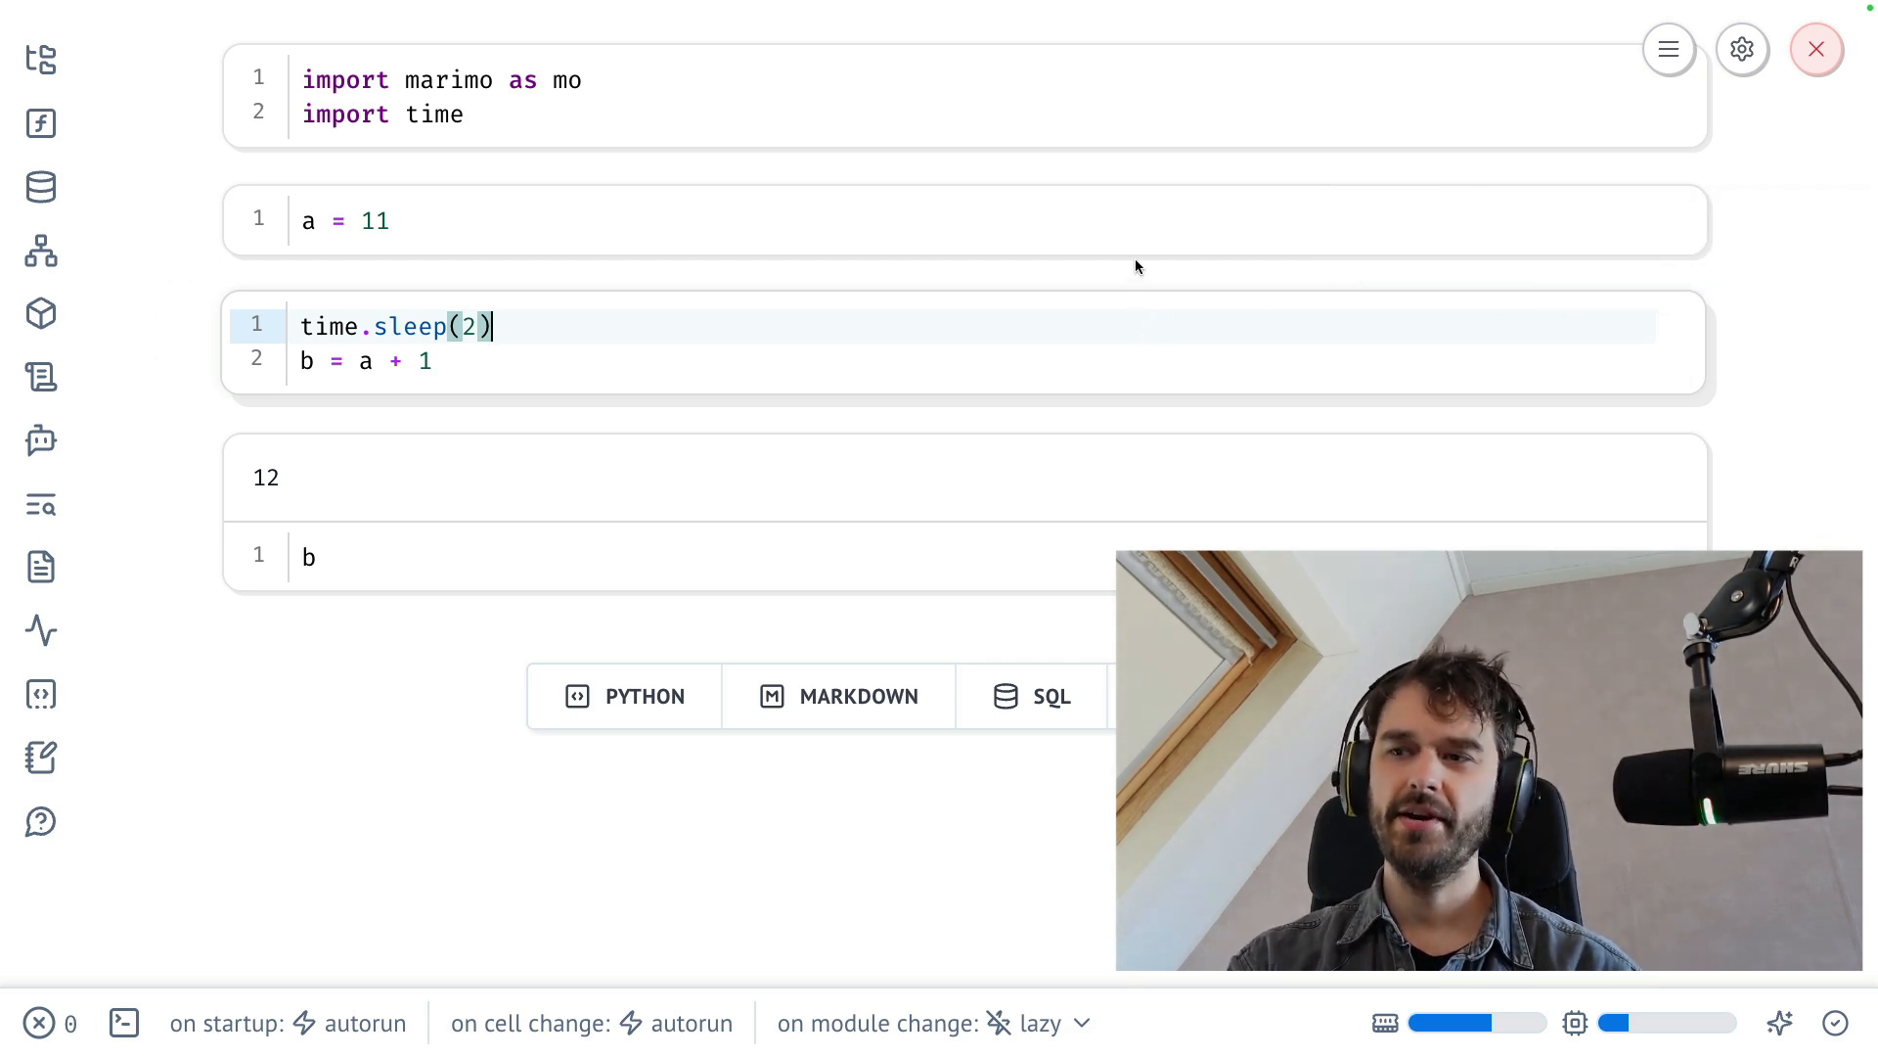
pyautogui.write('2')
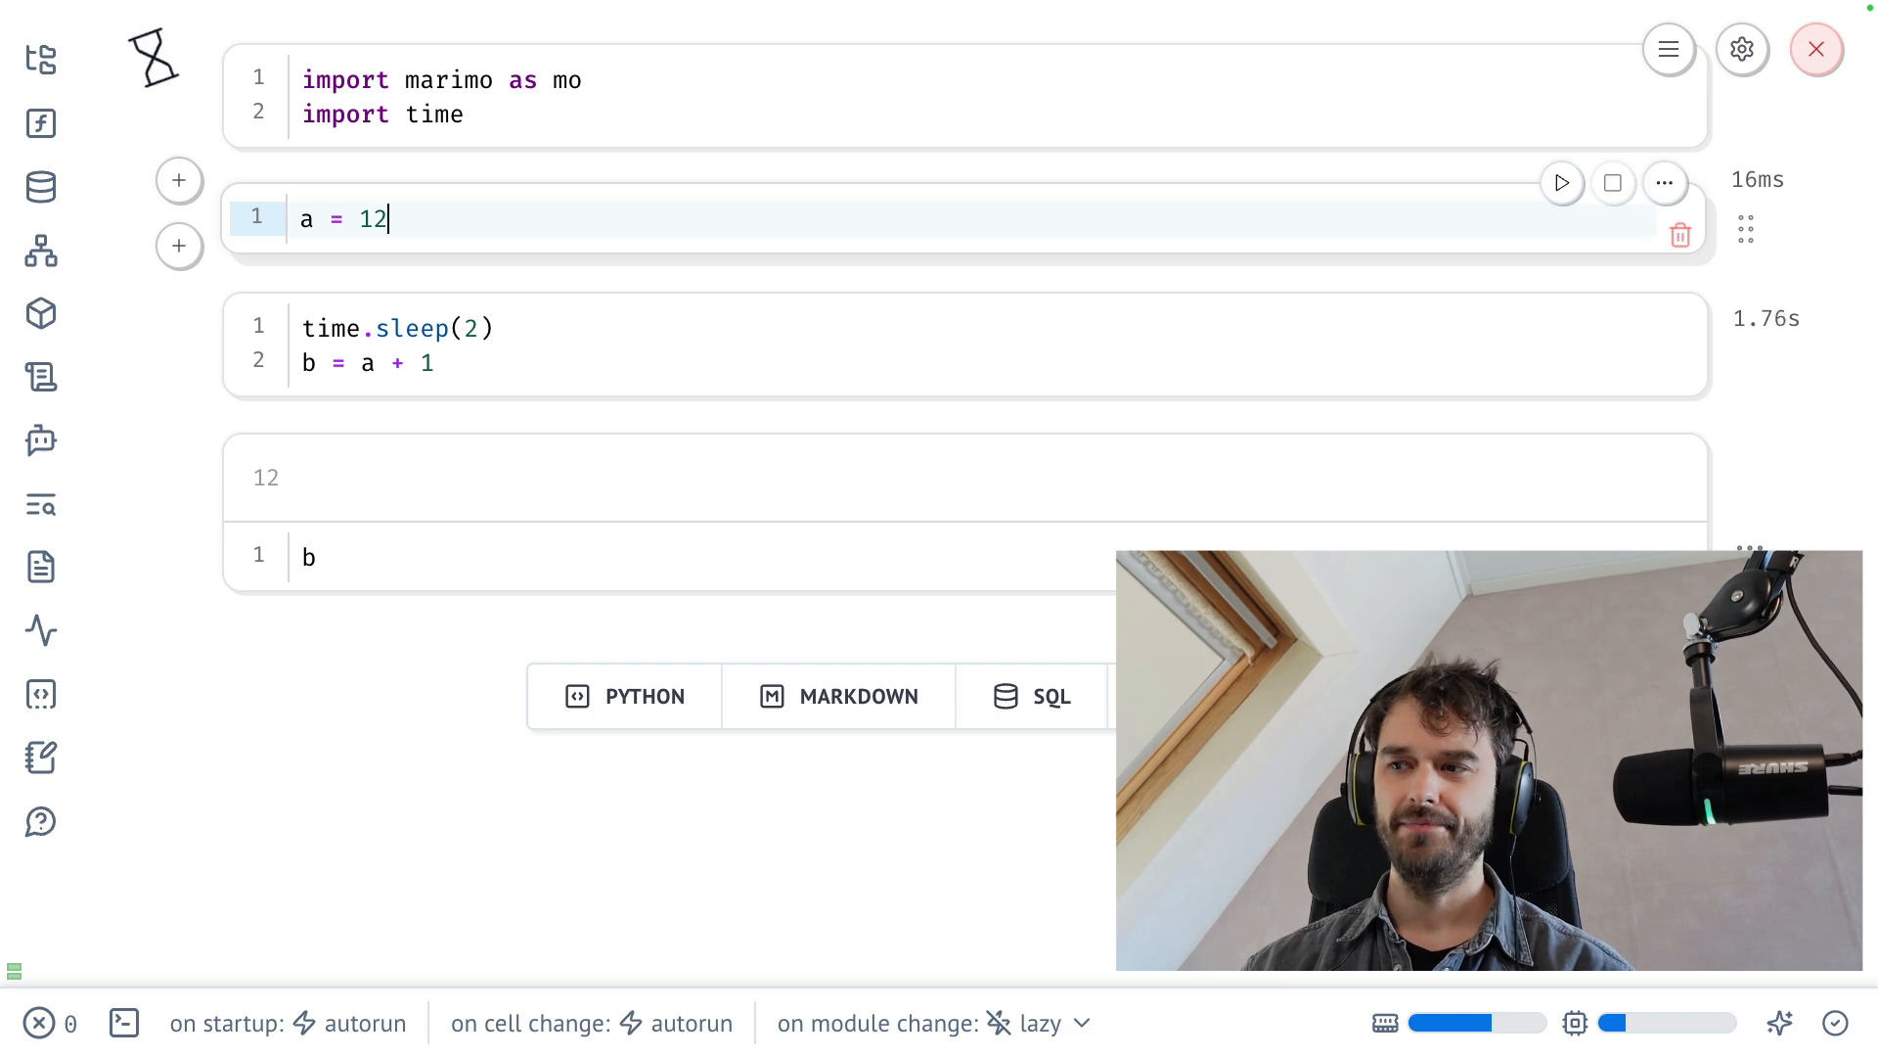
# - Switch the footer 'on cell change' setting from autorun to lazy
pyautogui.click(1562, 182)
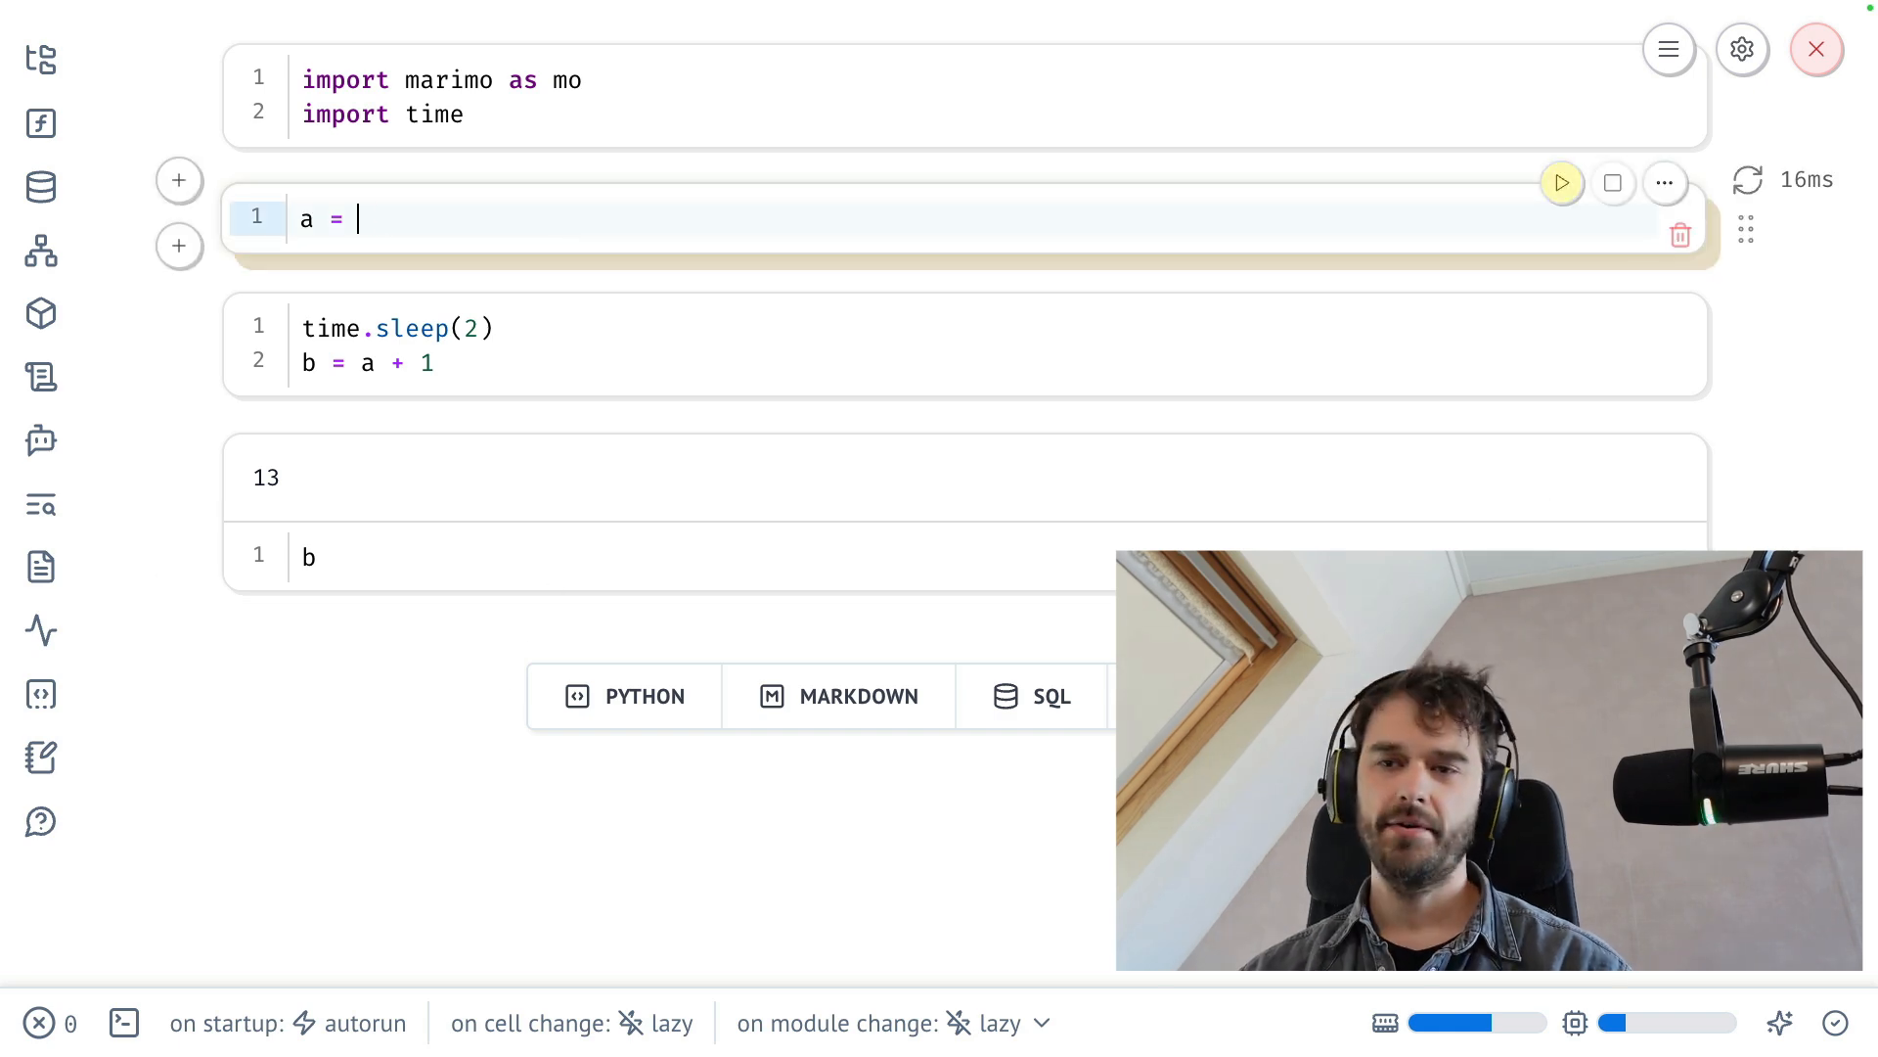
# - Set a = 20, then manually run the two stale b cells so b shows 21
pyautogui.write('20')
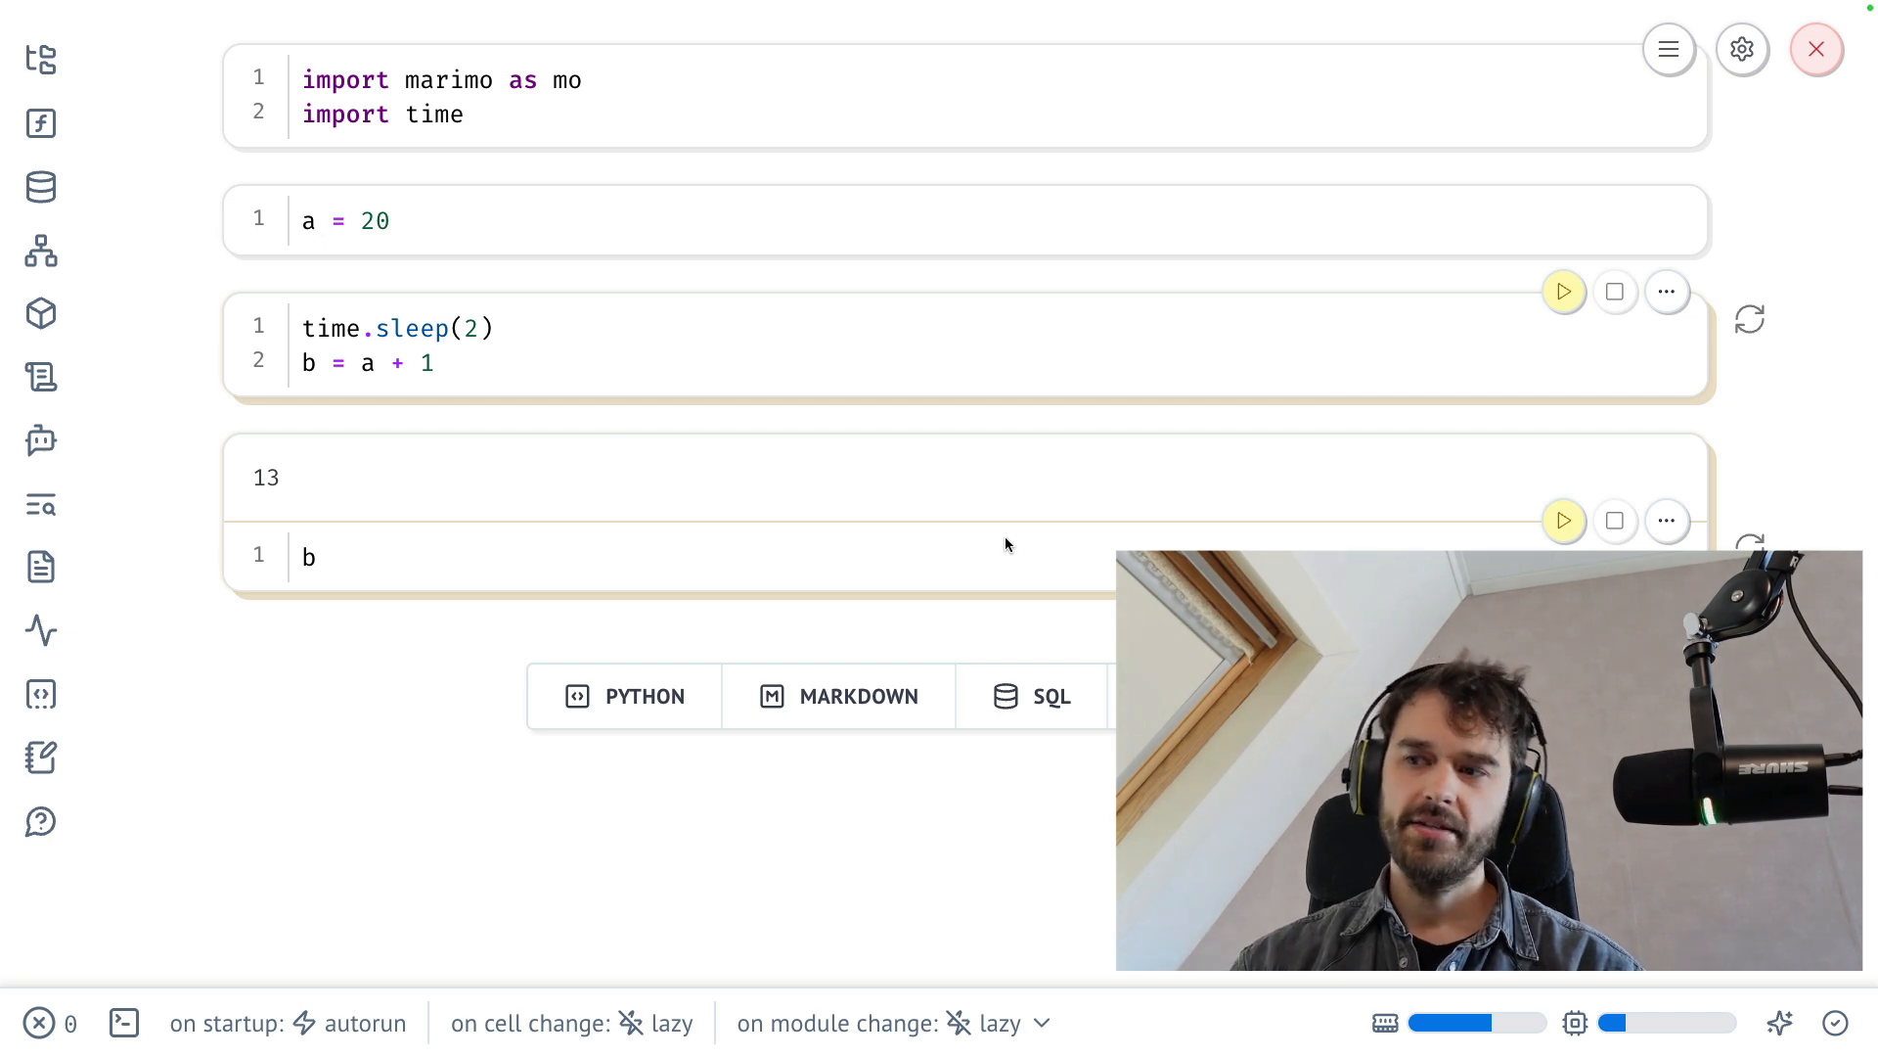
pyautogui.moveTo(798, 403)
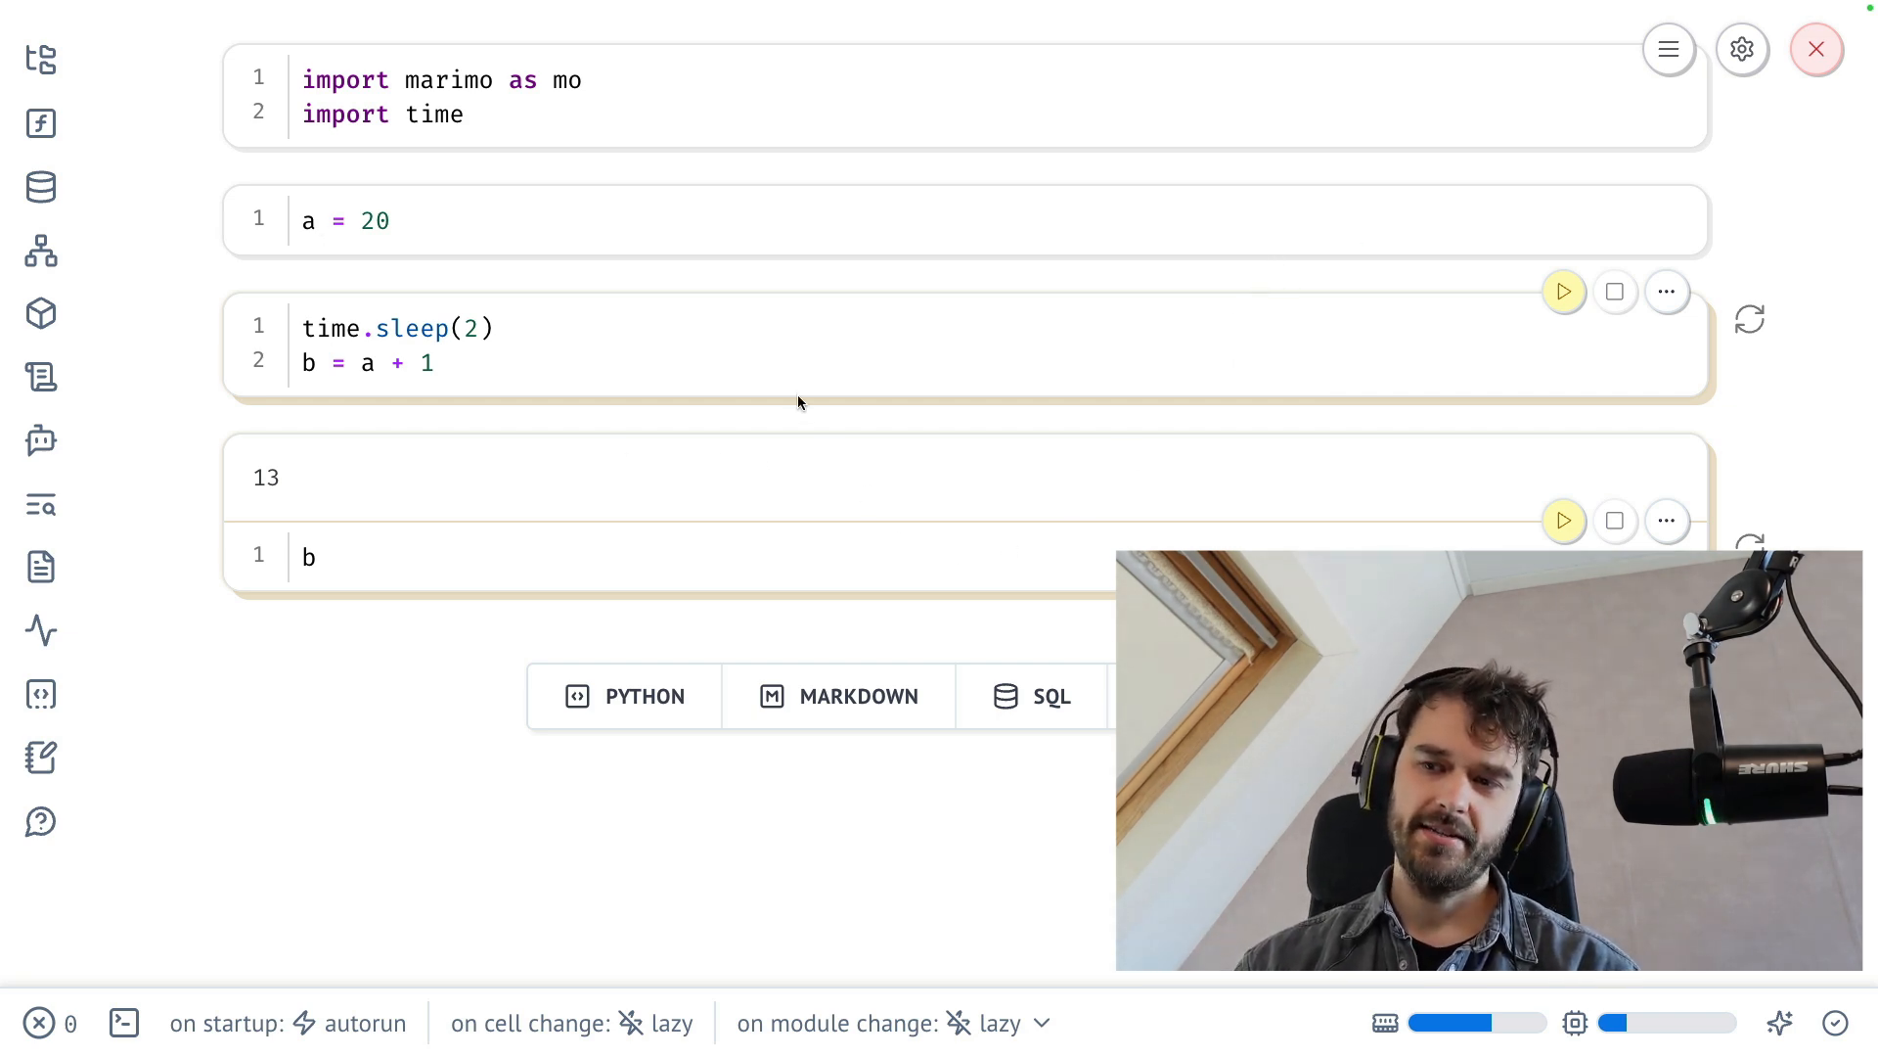
pyautogui.moveTo(830, 490)
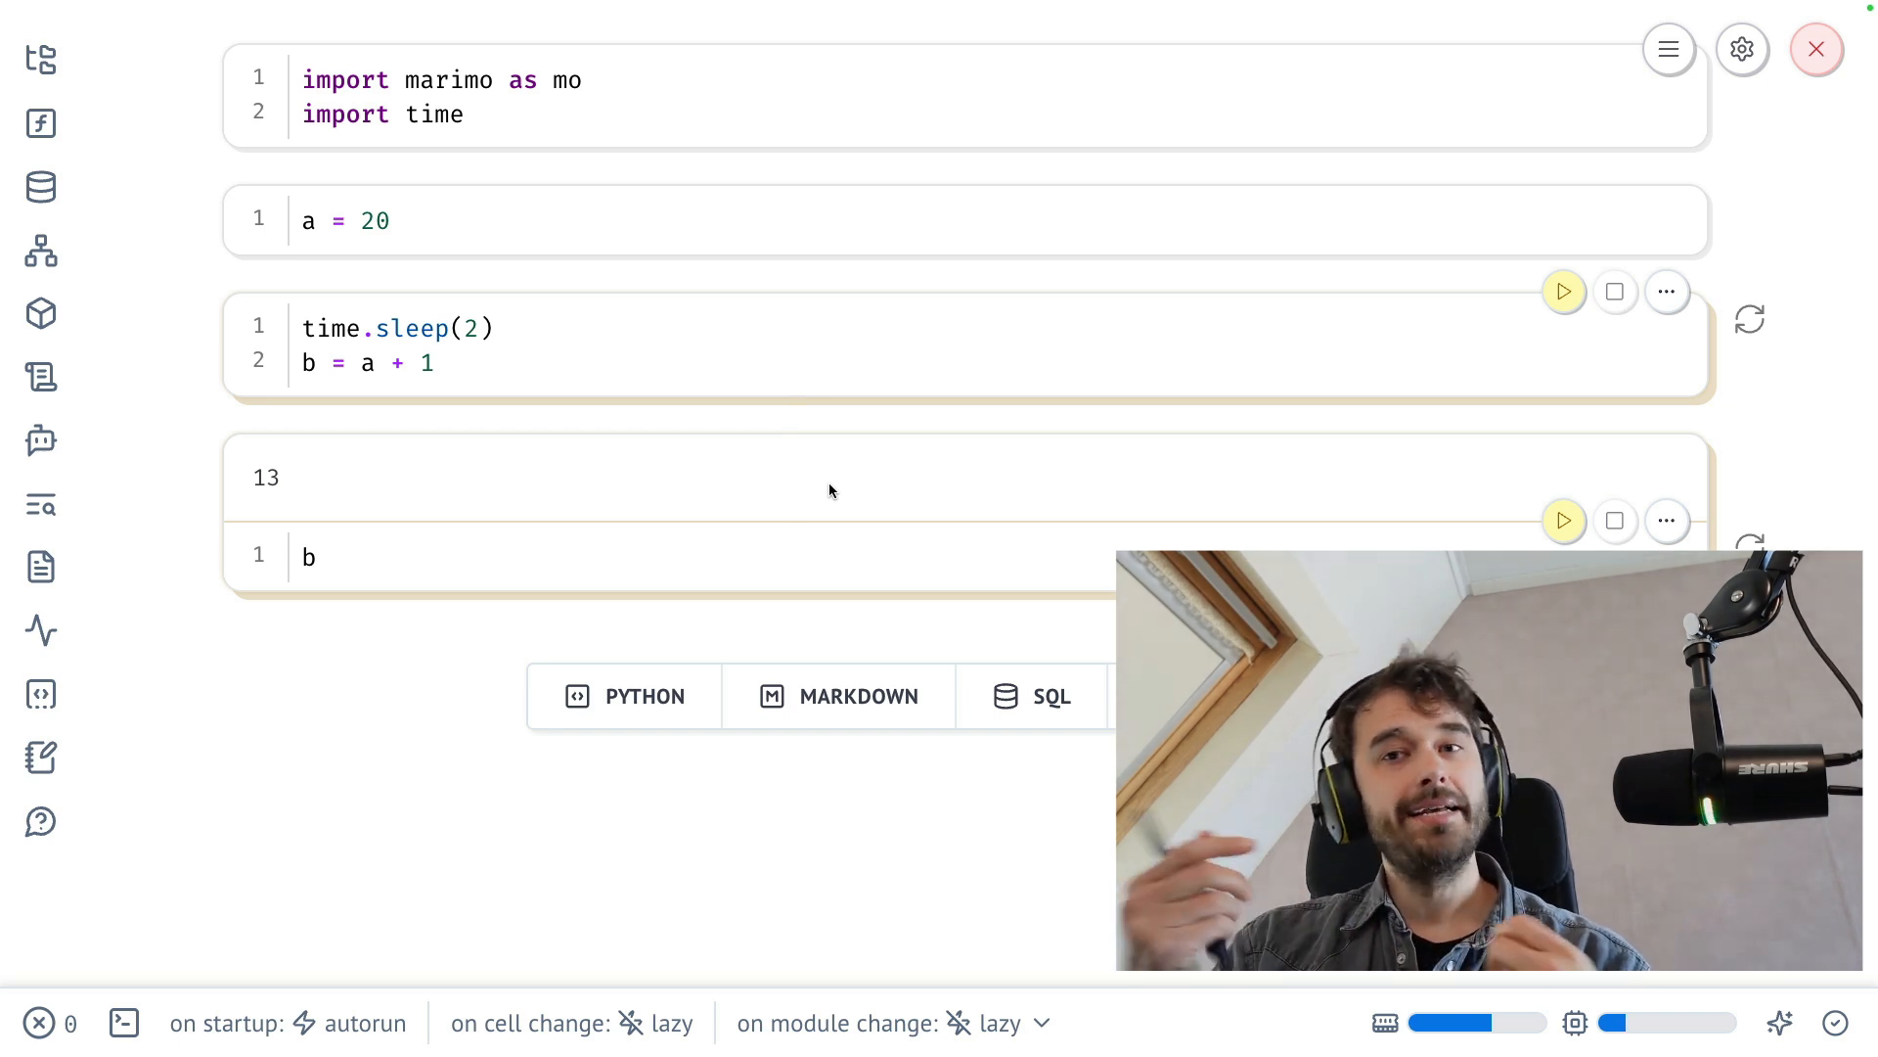
pyautogui.moveTo(332, 213)
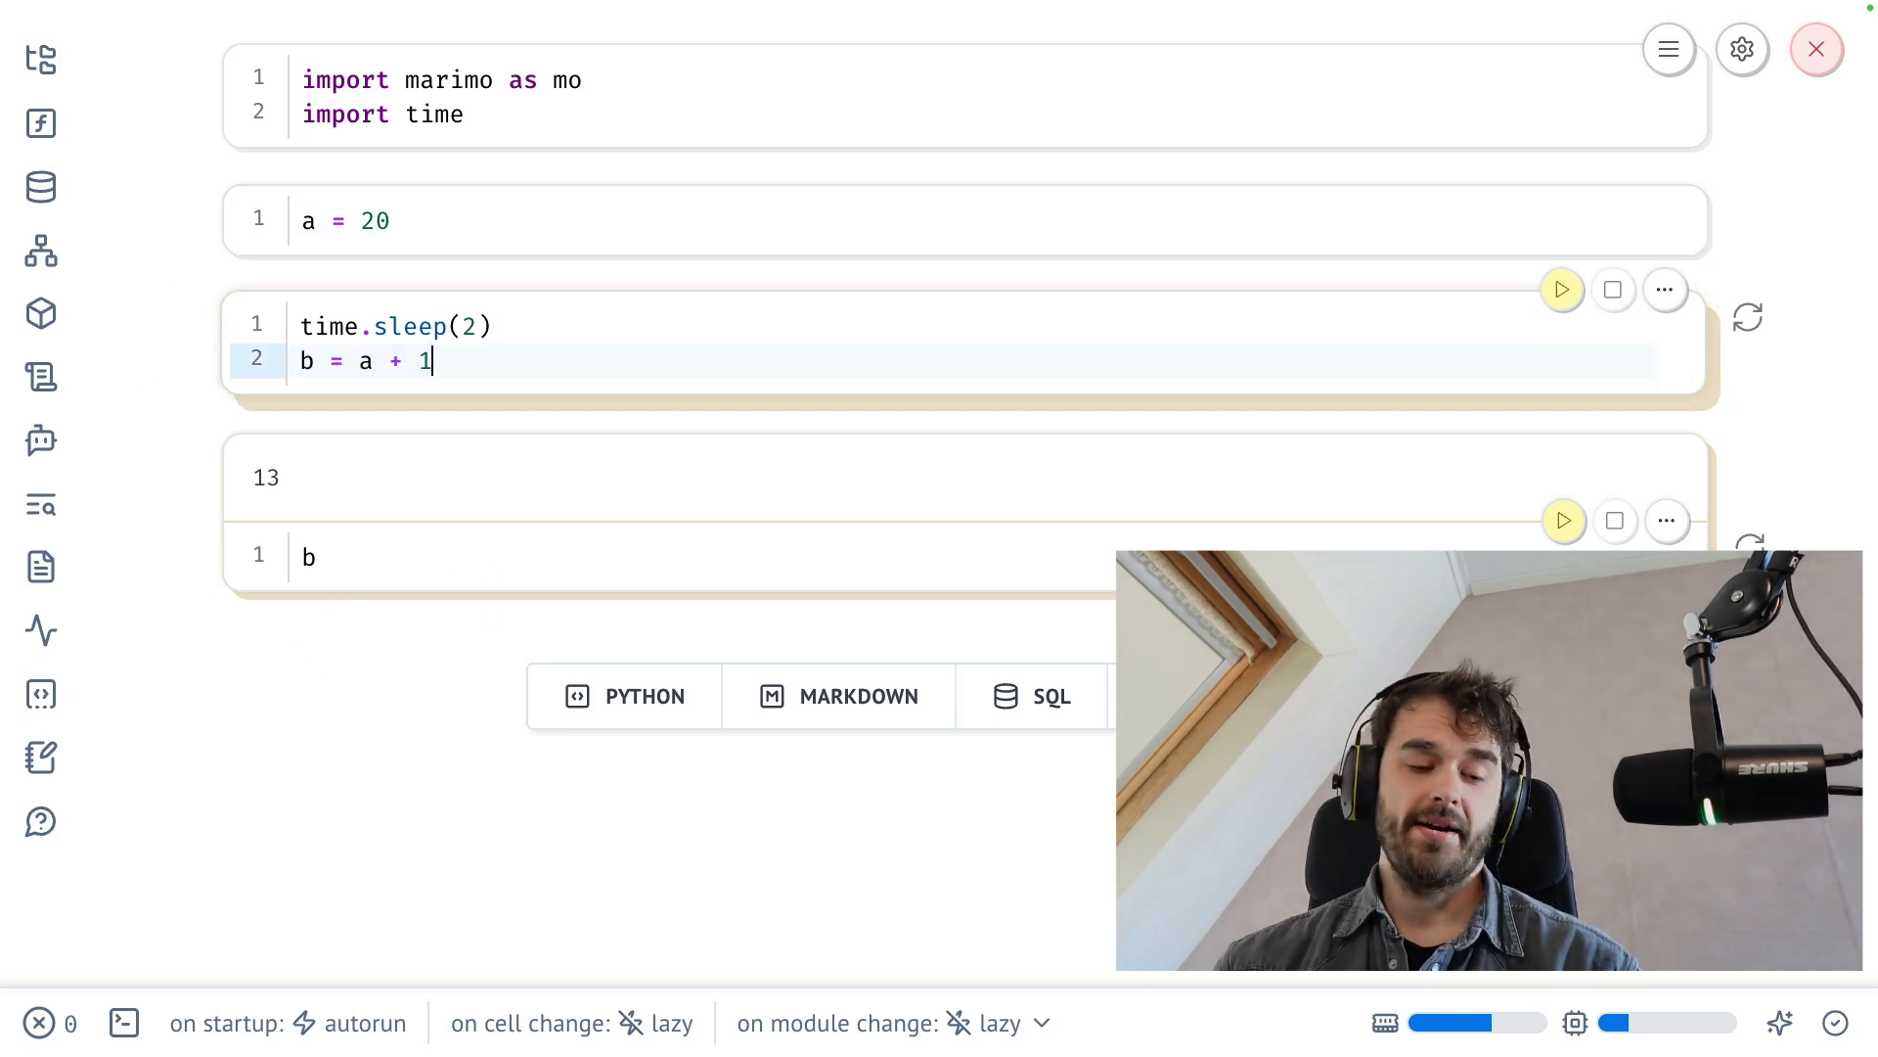
pyautogui.click(1562, 290)
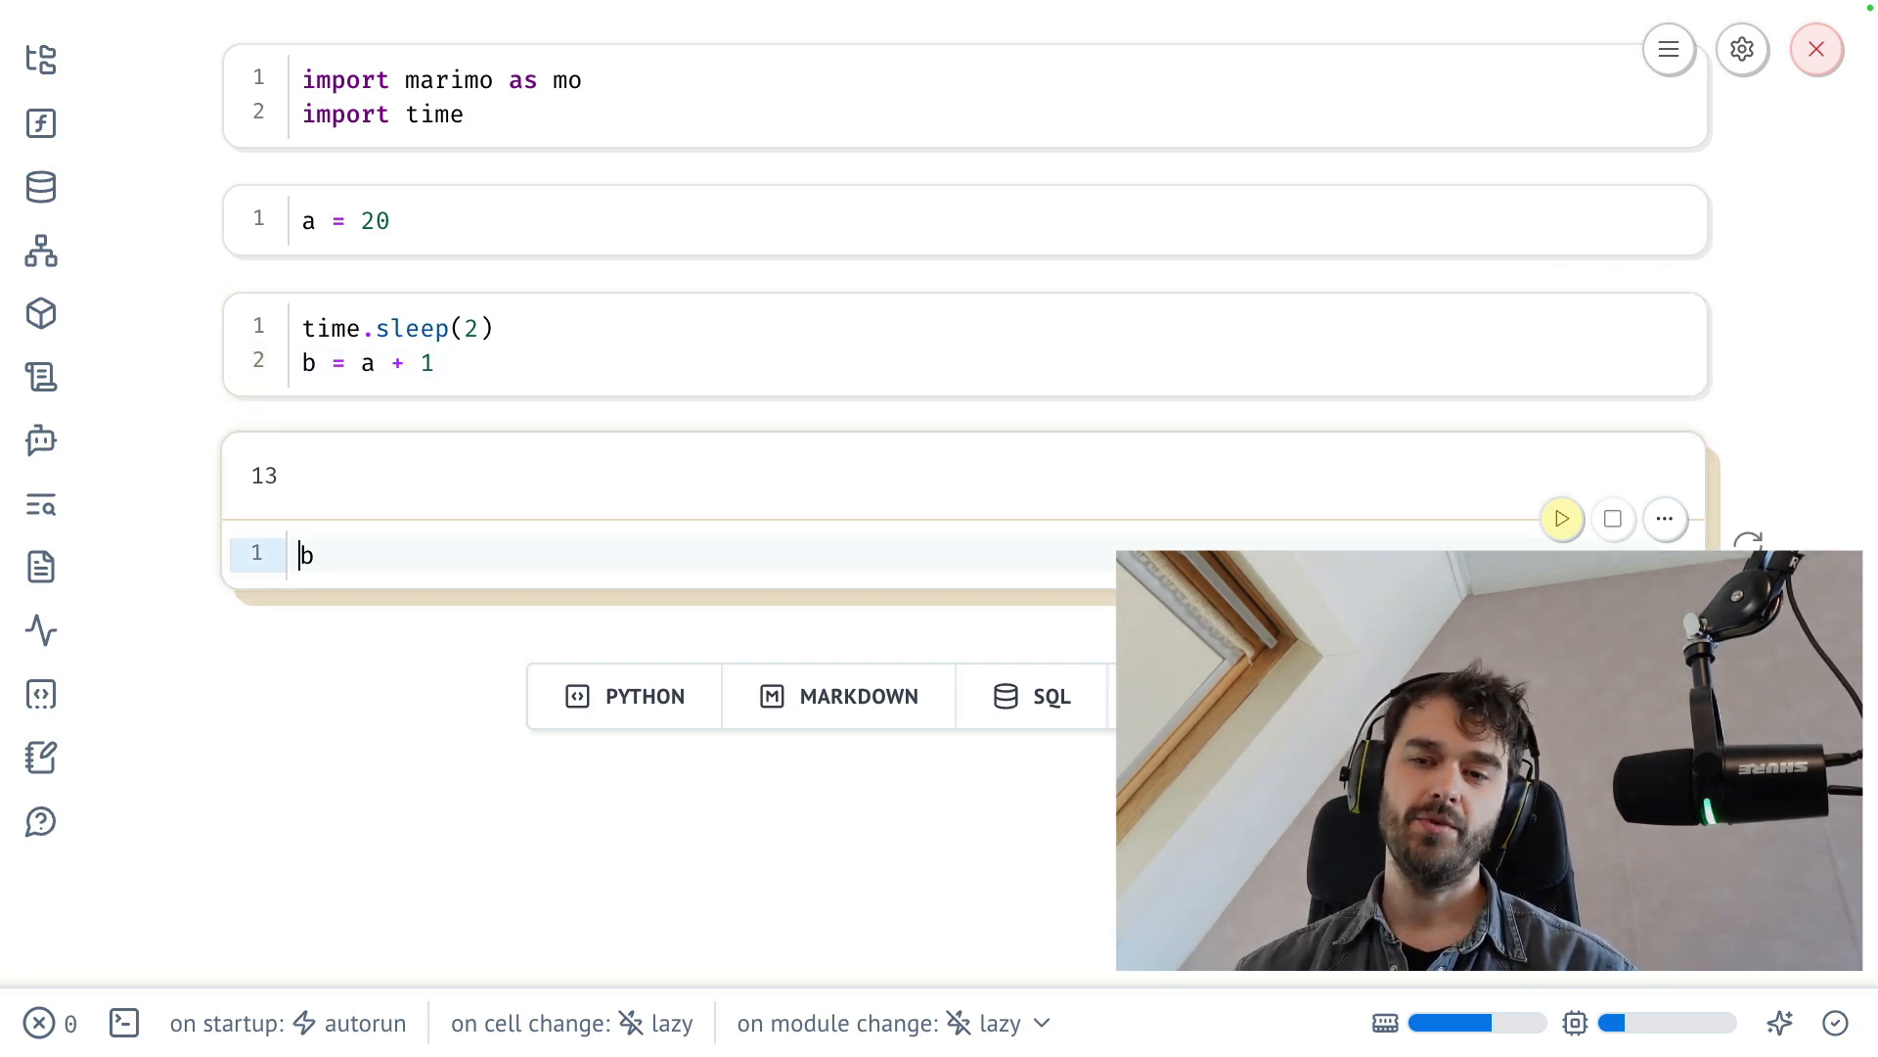
pyautogui.click(1561, 517)
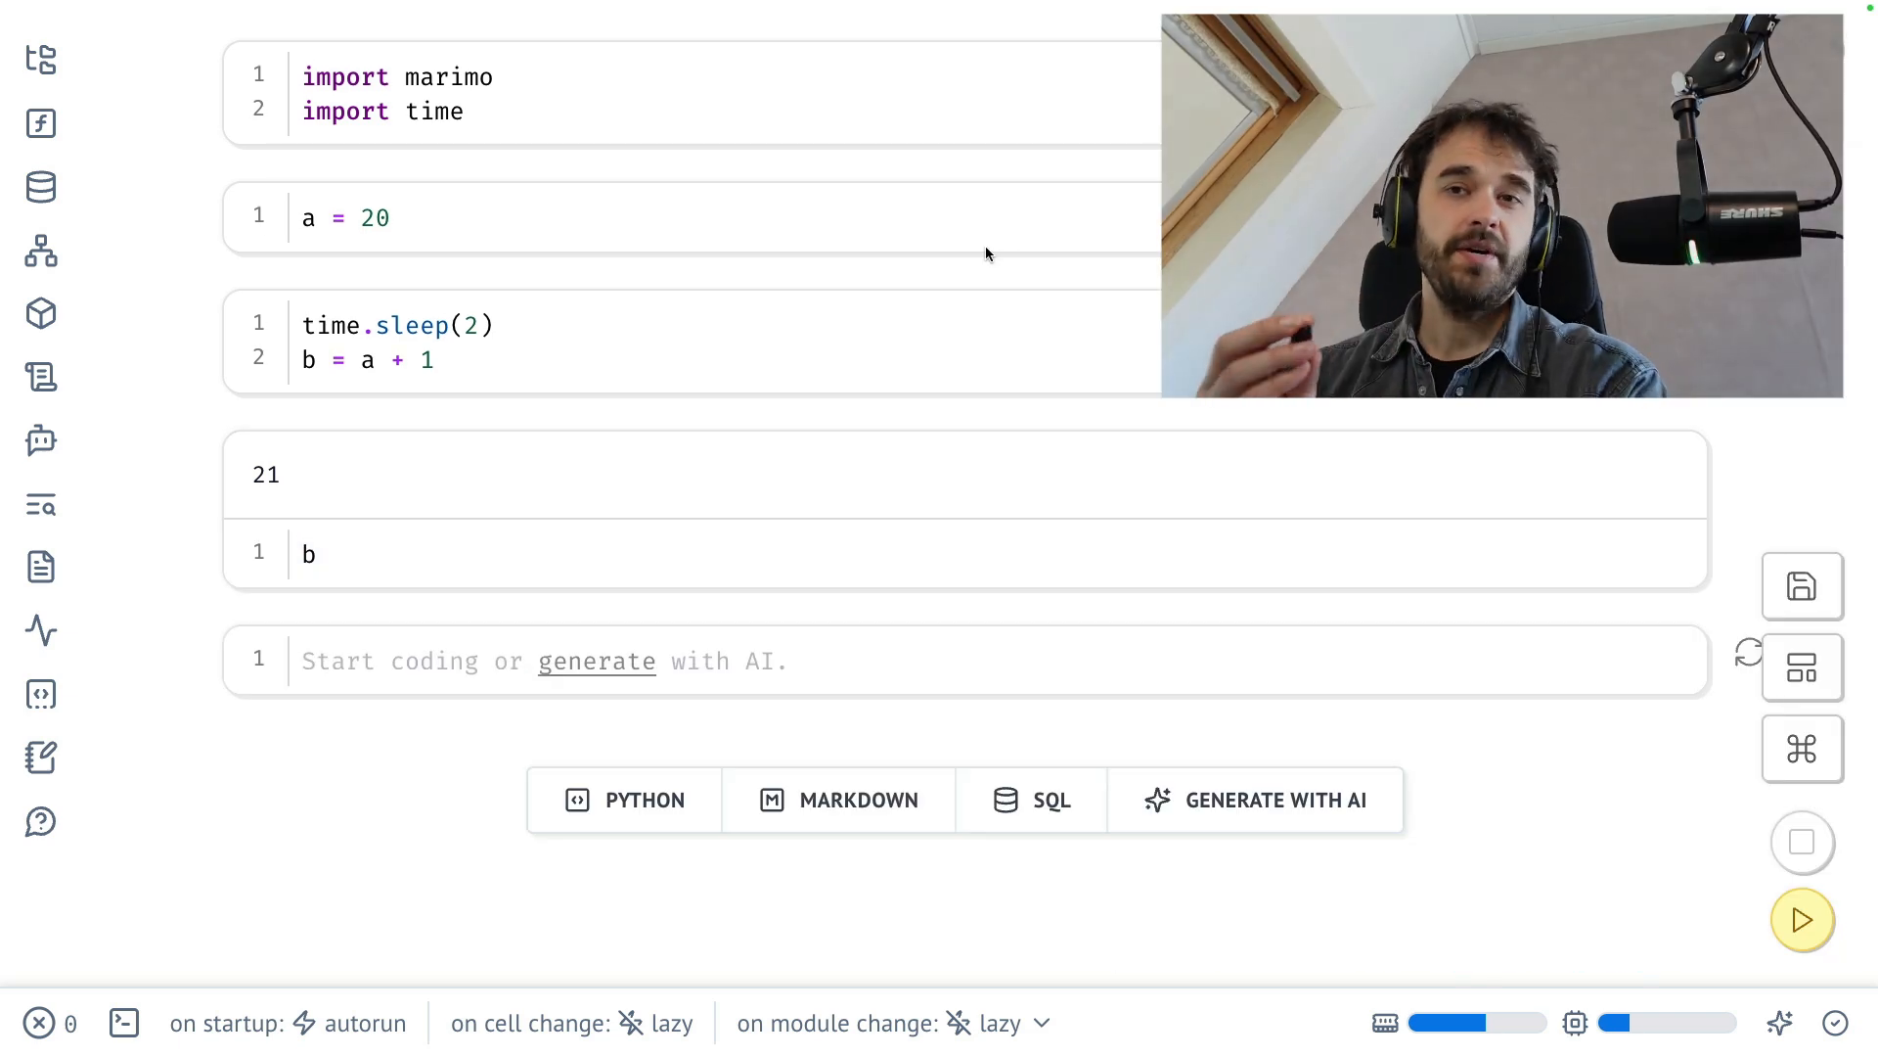
pyautogui.moveTo(1258, 761)
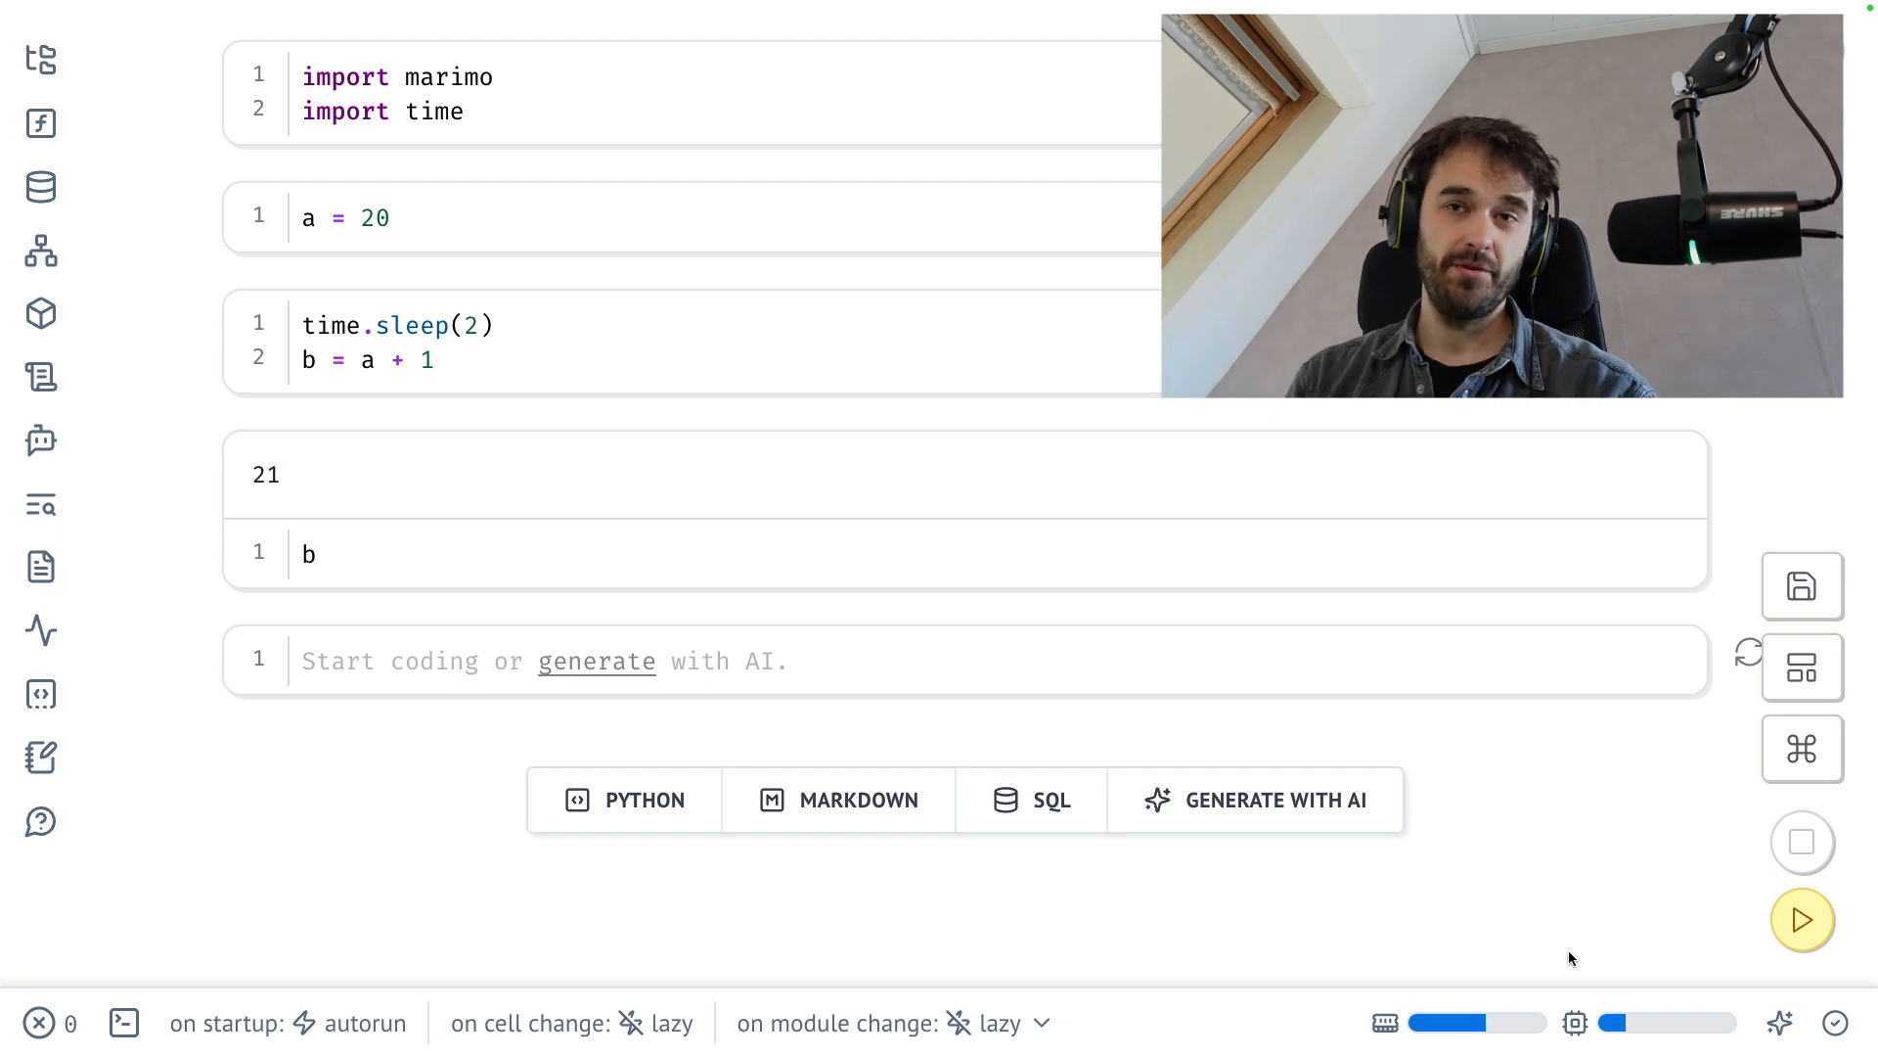
# - Change a to 28 and run all stale cells from the bottom-right button
pyautogui.write('8')
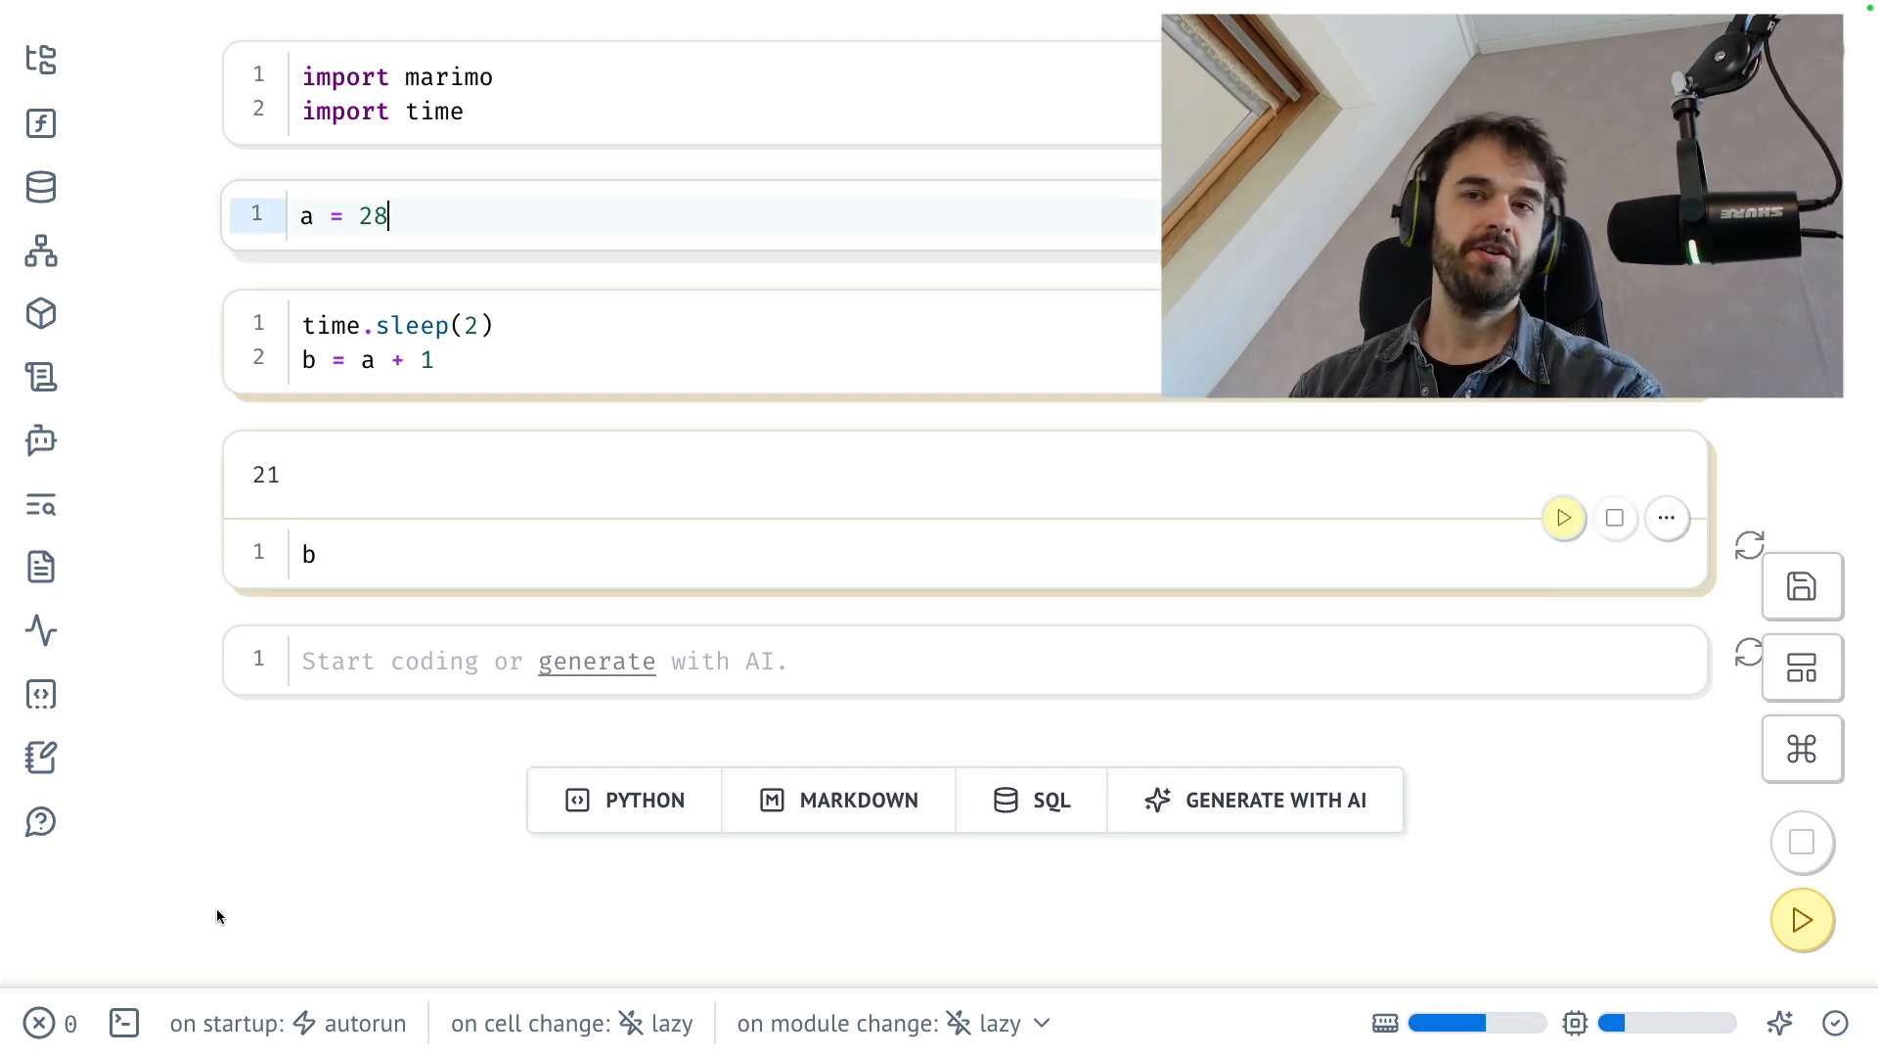
pyautogui.moveTo(1800, 919)
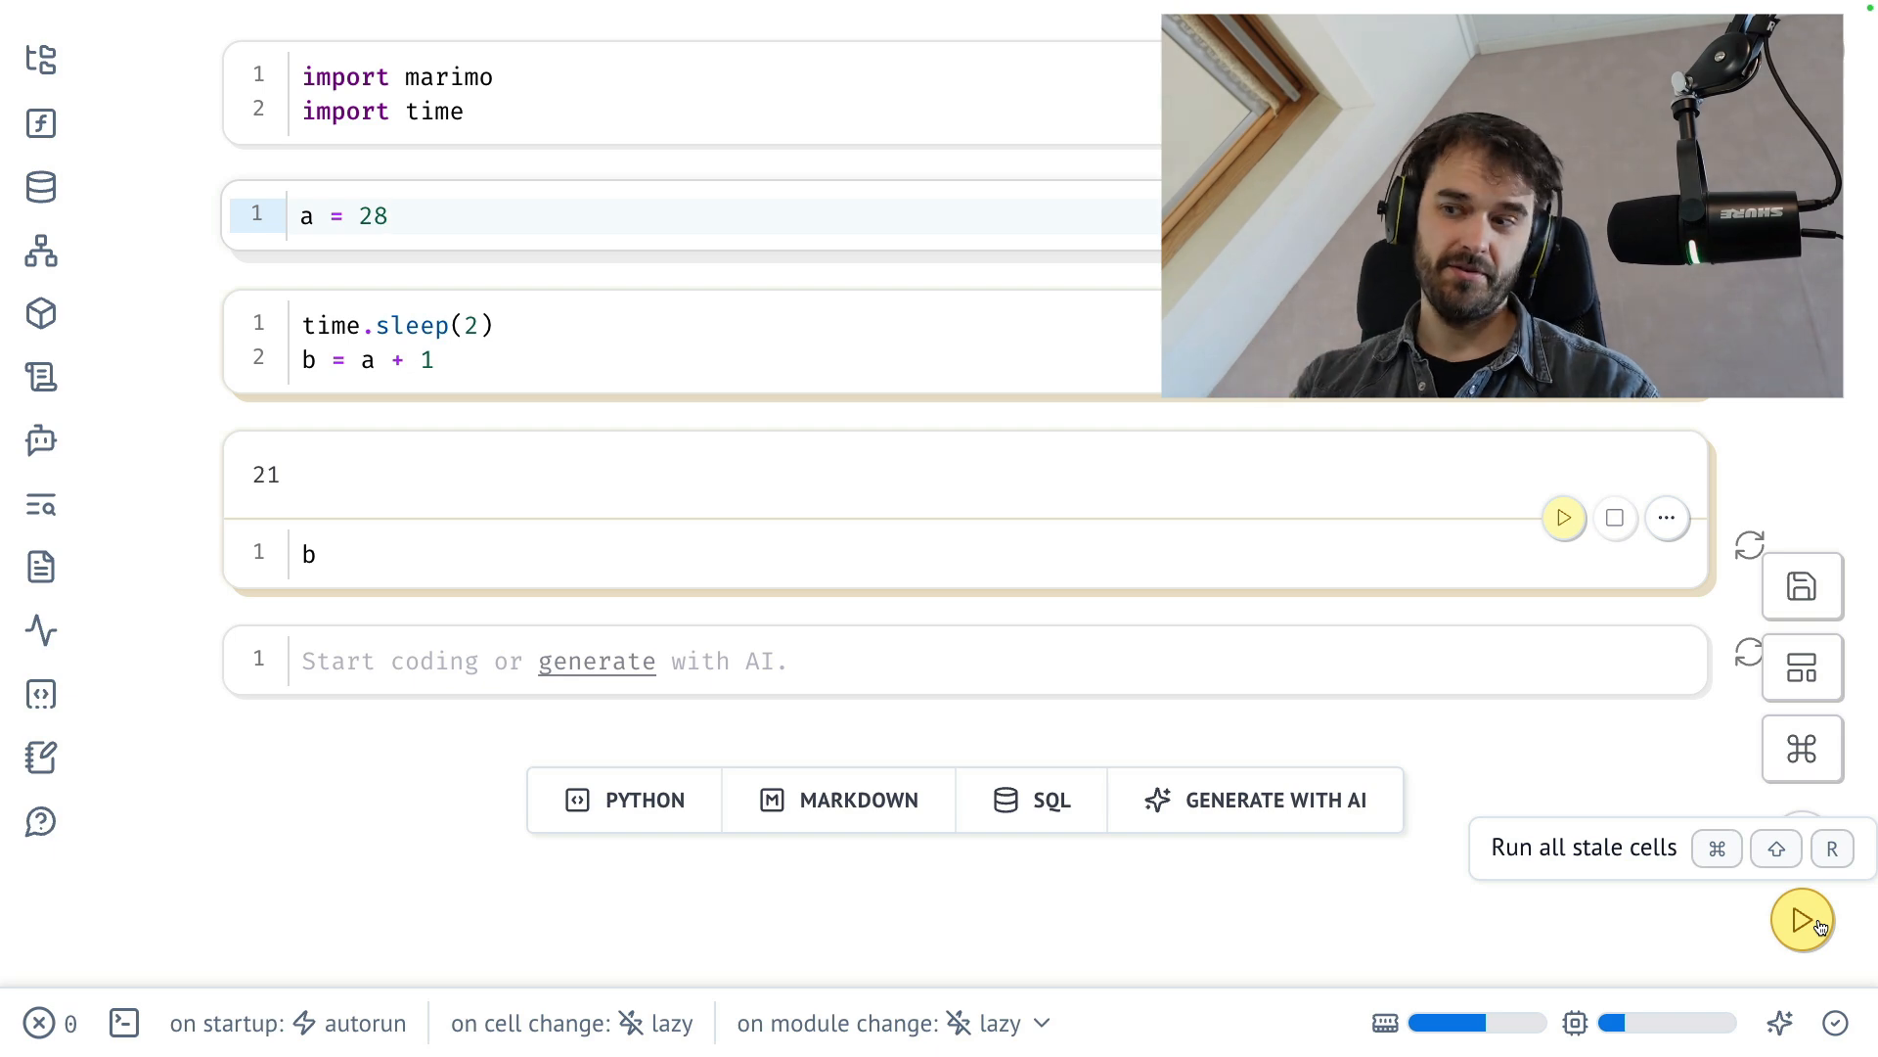
pyautogui.click(1802, 920)
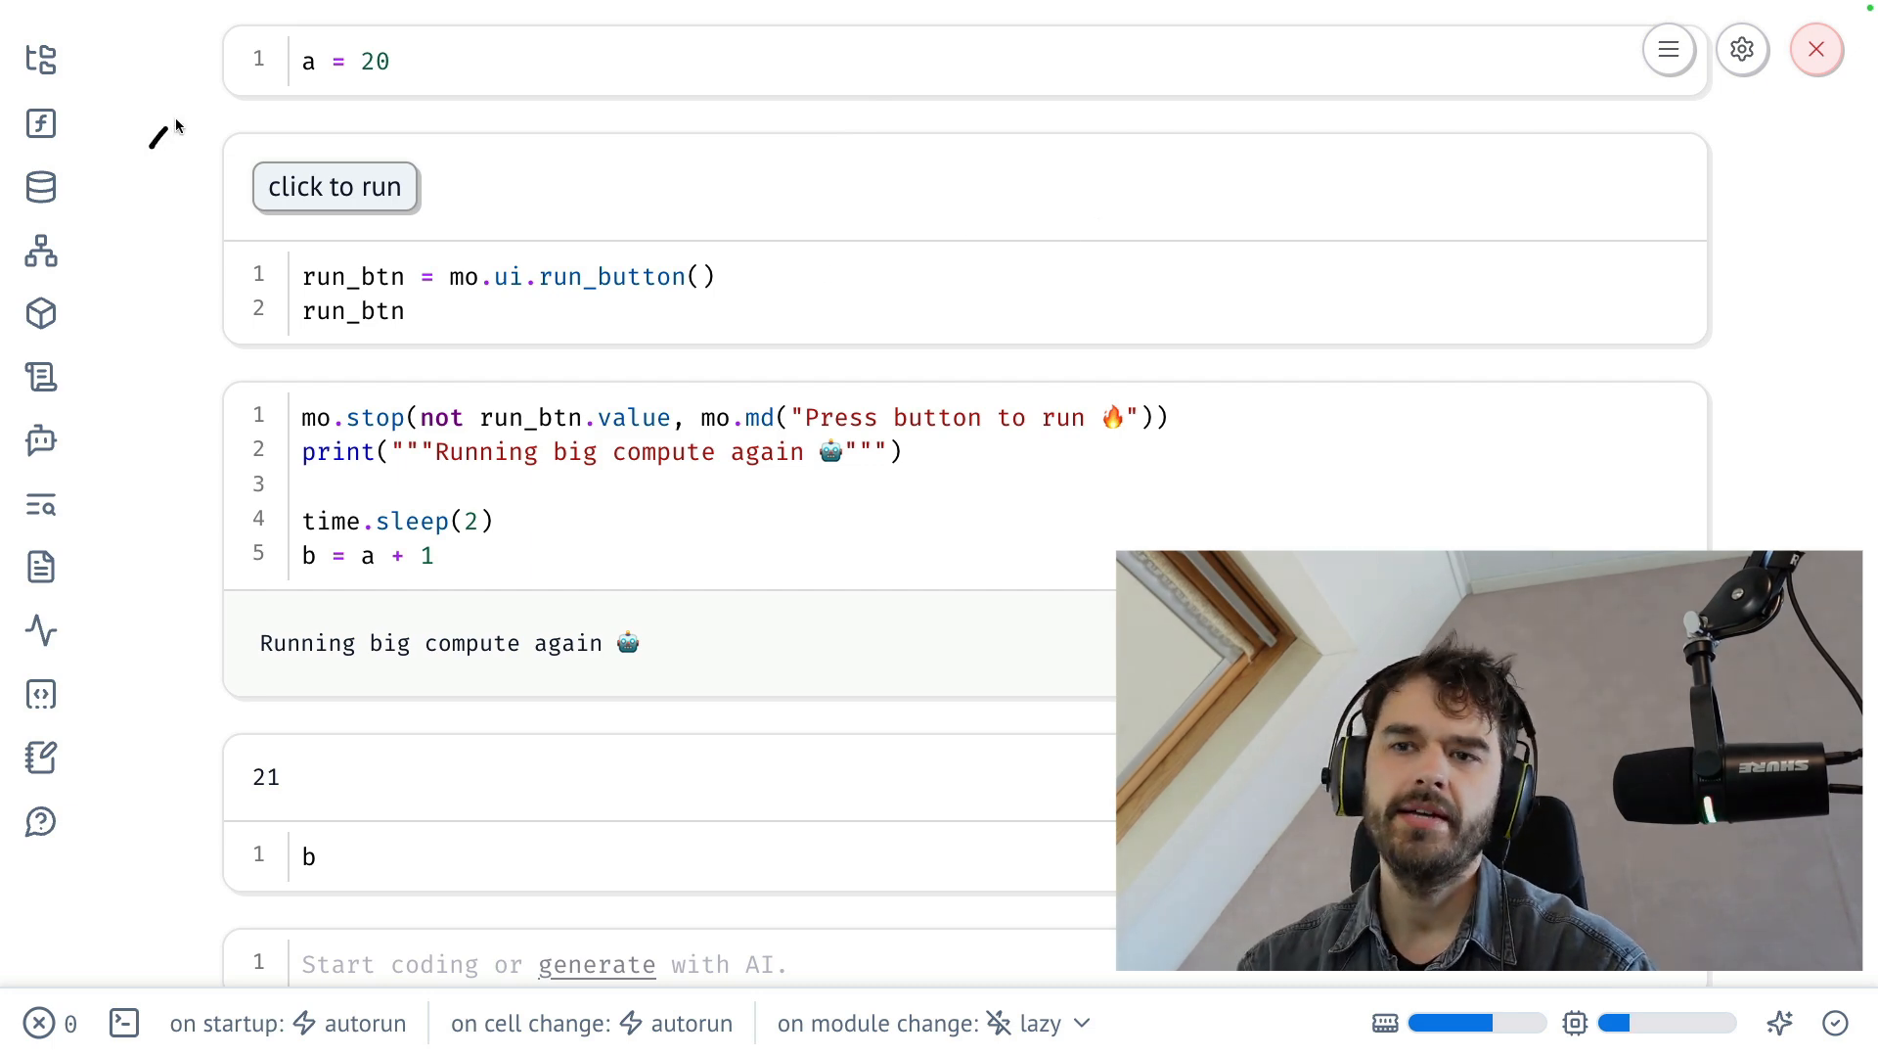
pyautogui.moveTo(150, 253)
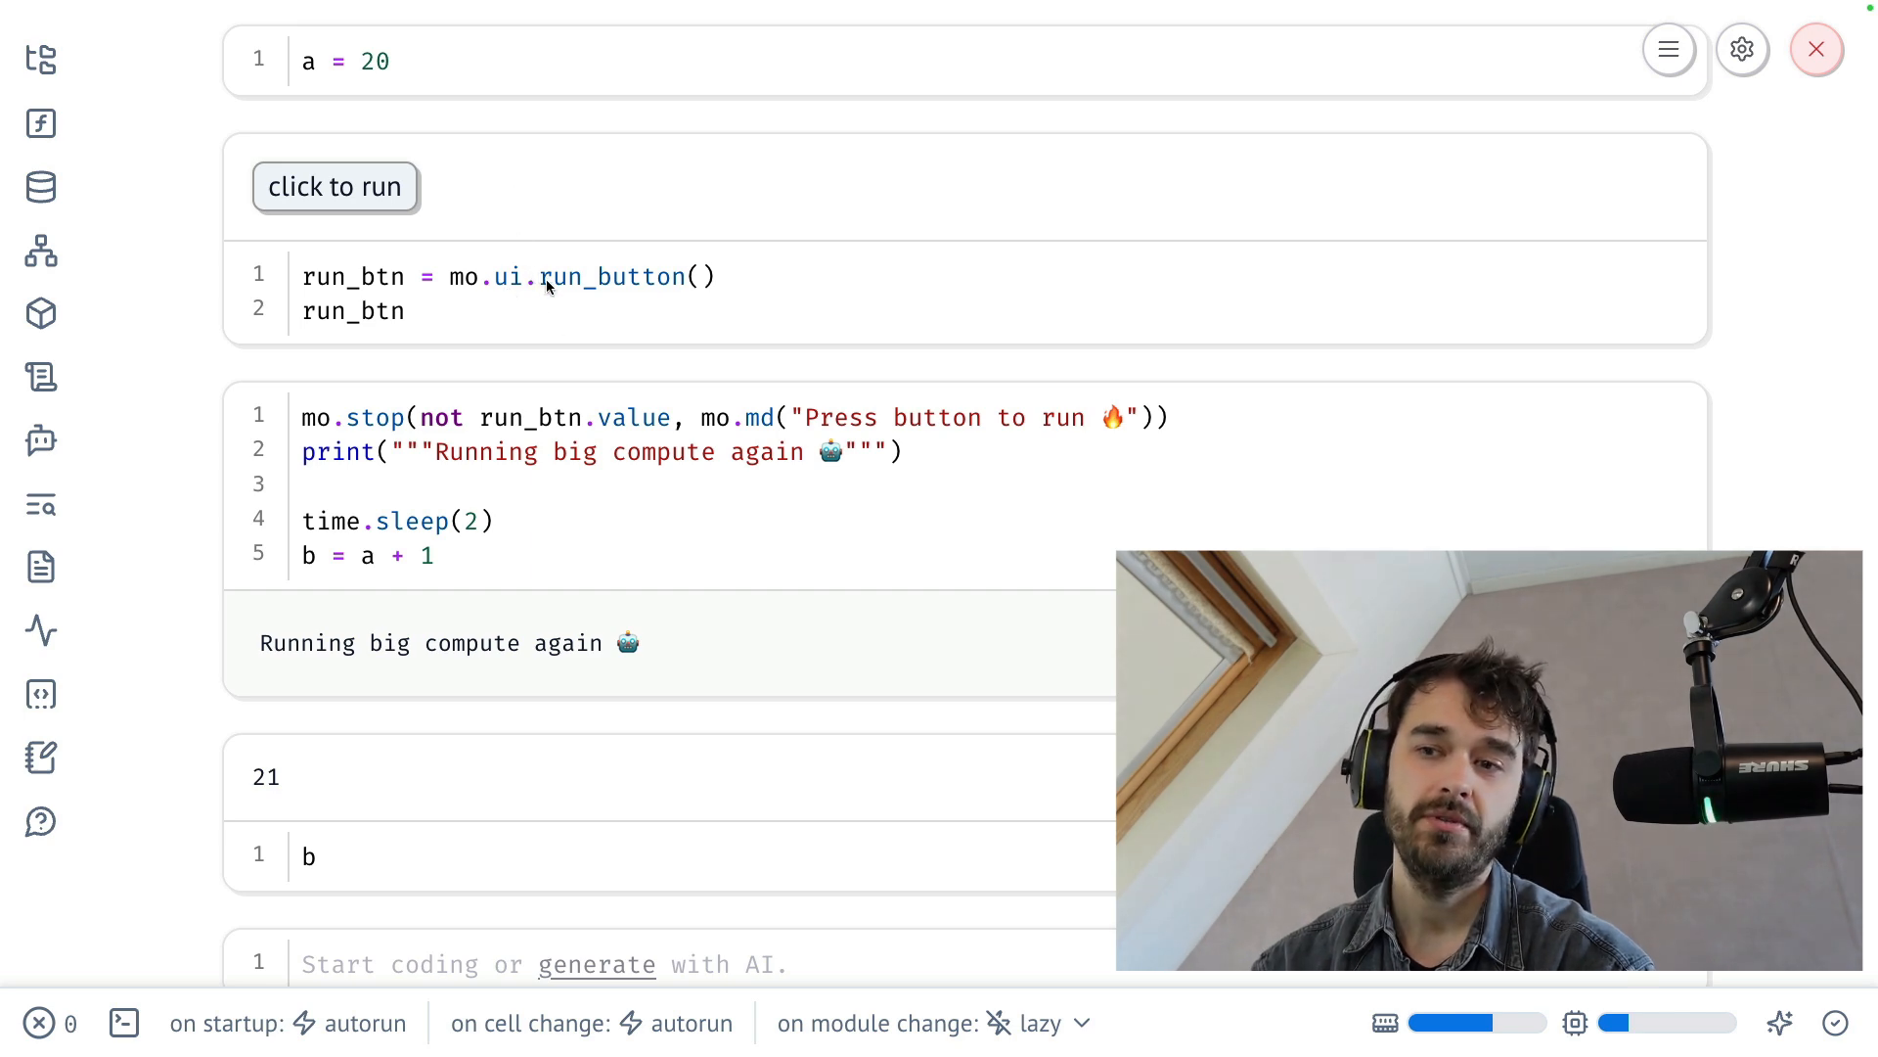
# - Gate the slow cell with mo.ui.run_button() and mo.stop(not run_btn.value, ...), restoring autorun
pyautogui.moveTo(515, 233); pyautogui.dragTo(749, 317)
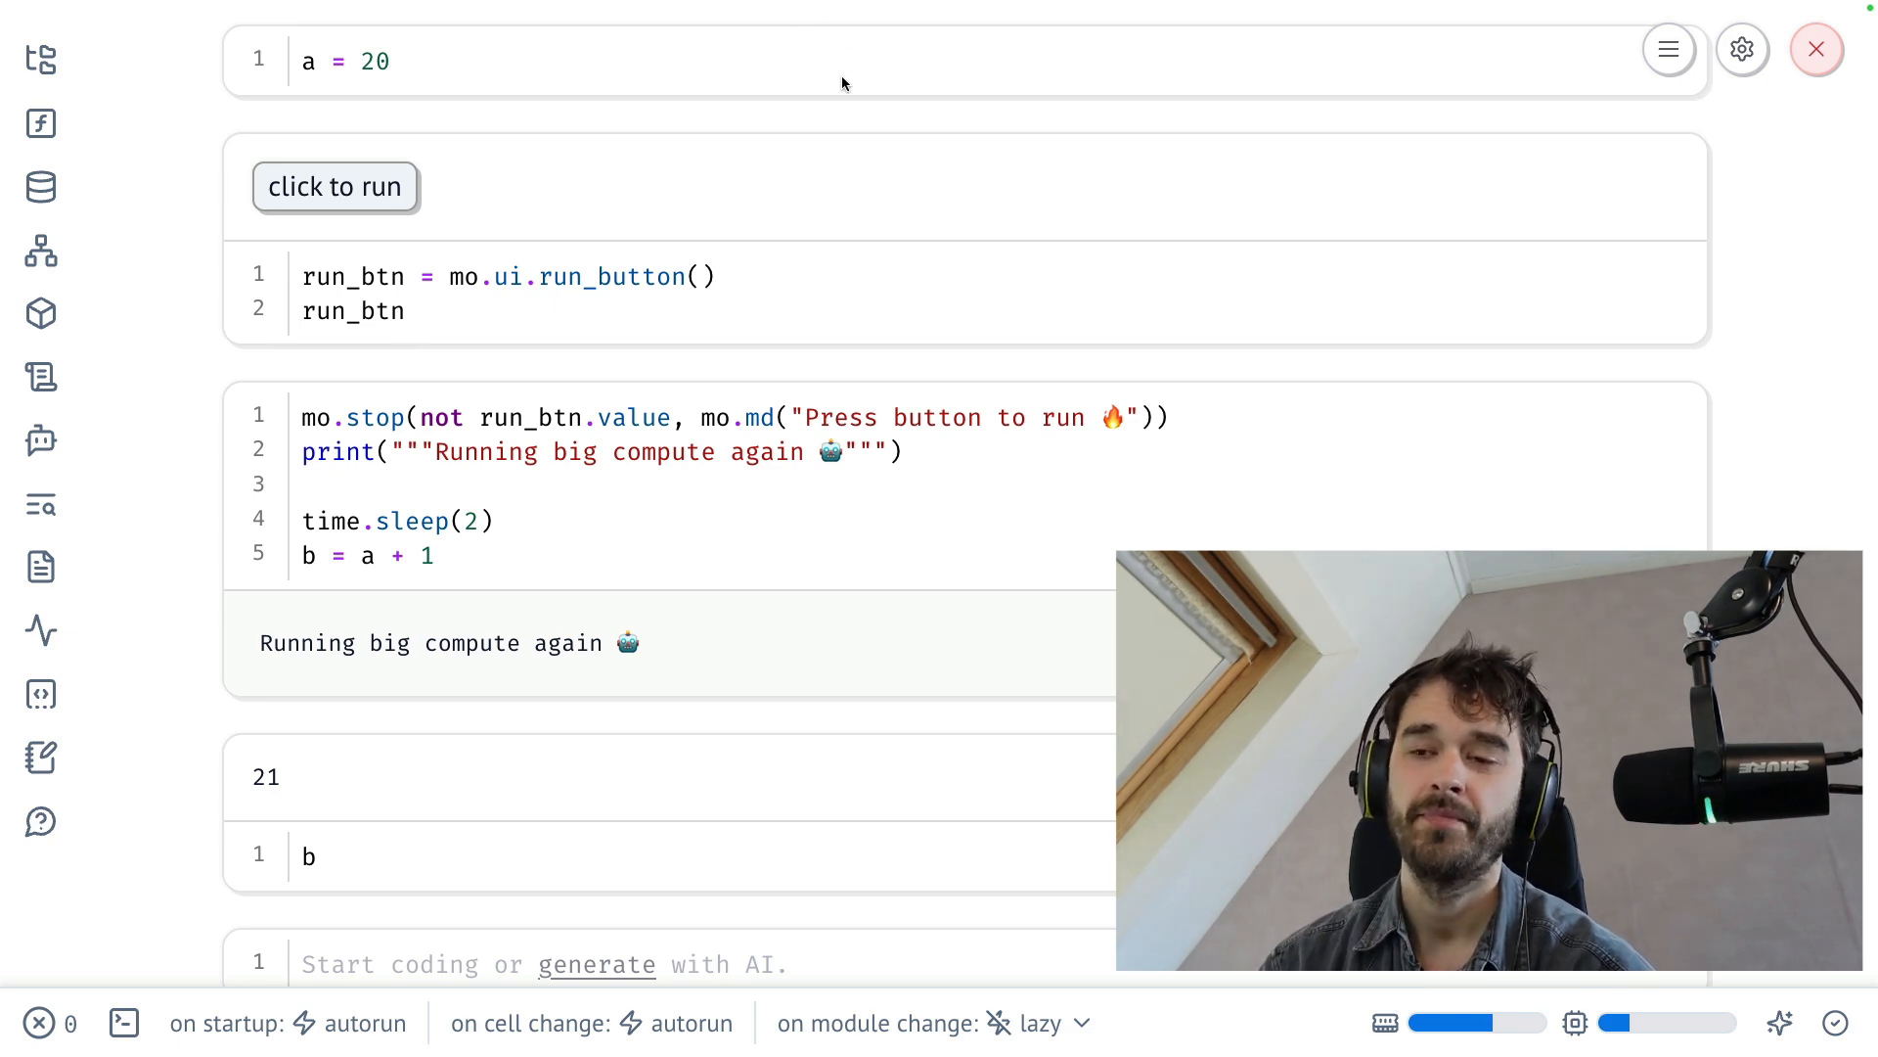
pyautogui.moveTo(617, 210)
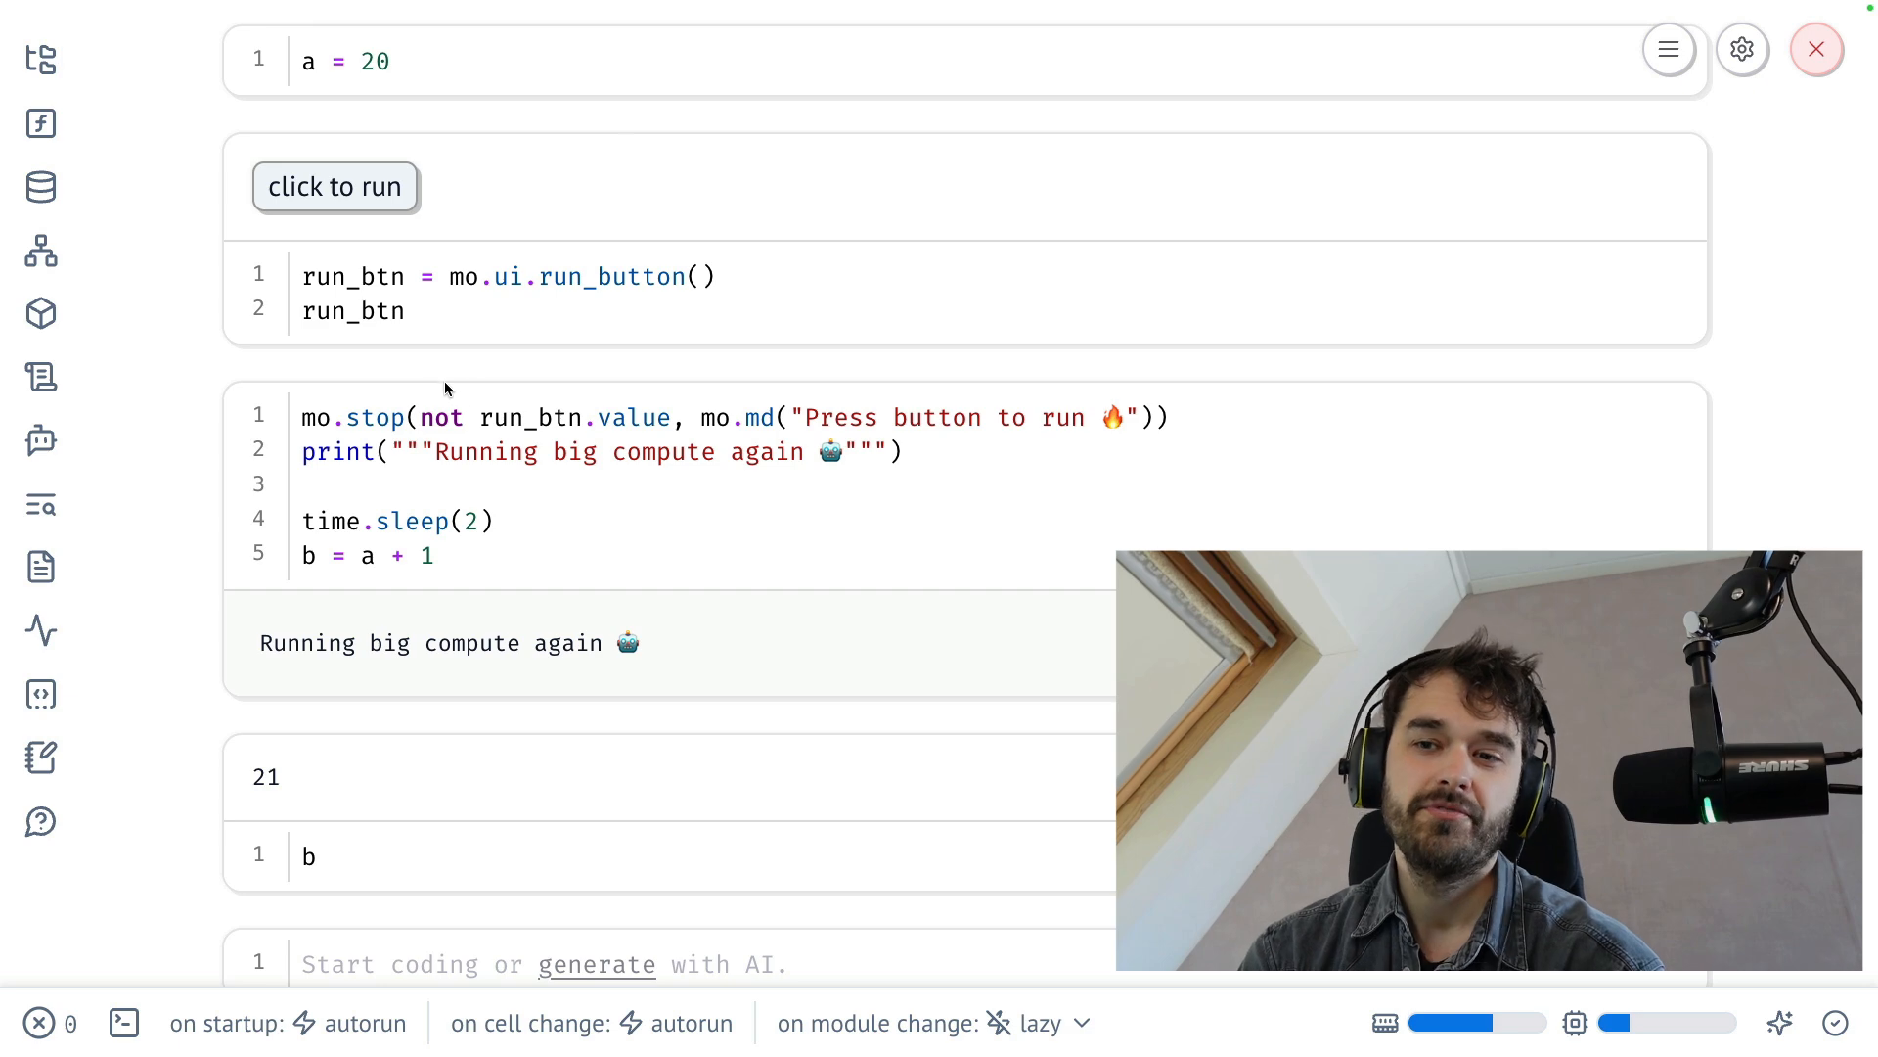
pyautogui.moveTo(278, 319)
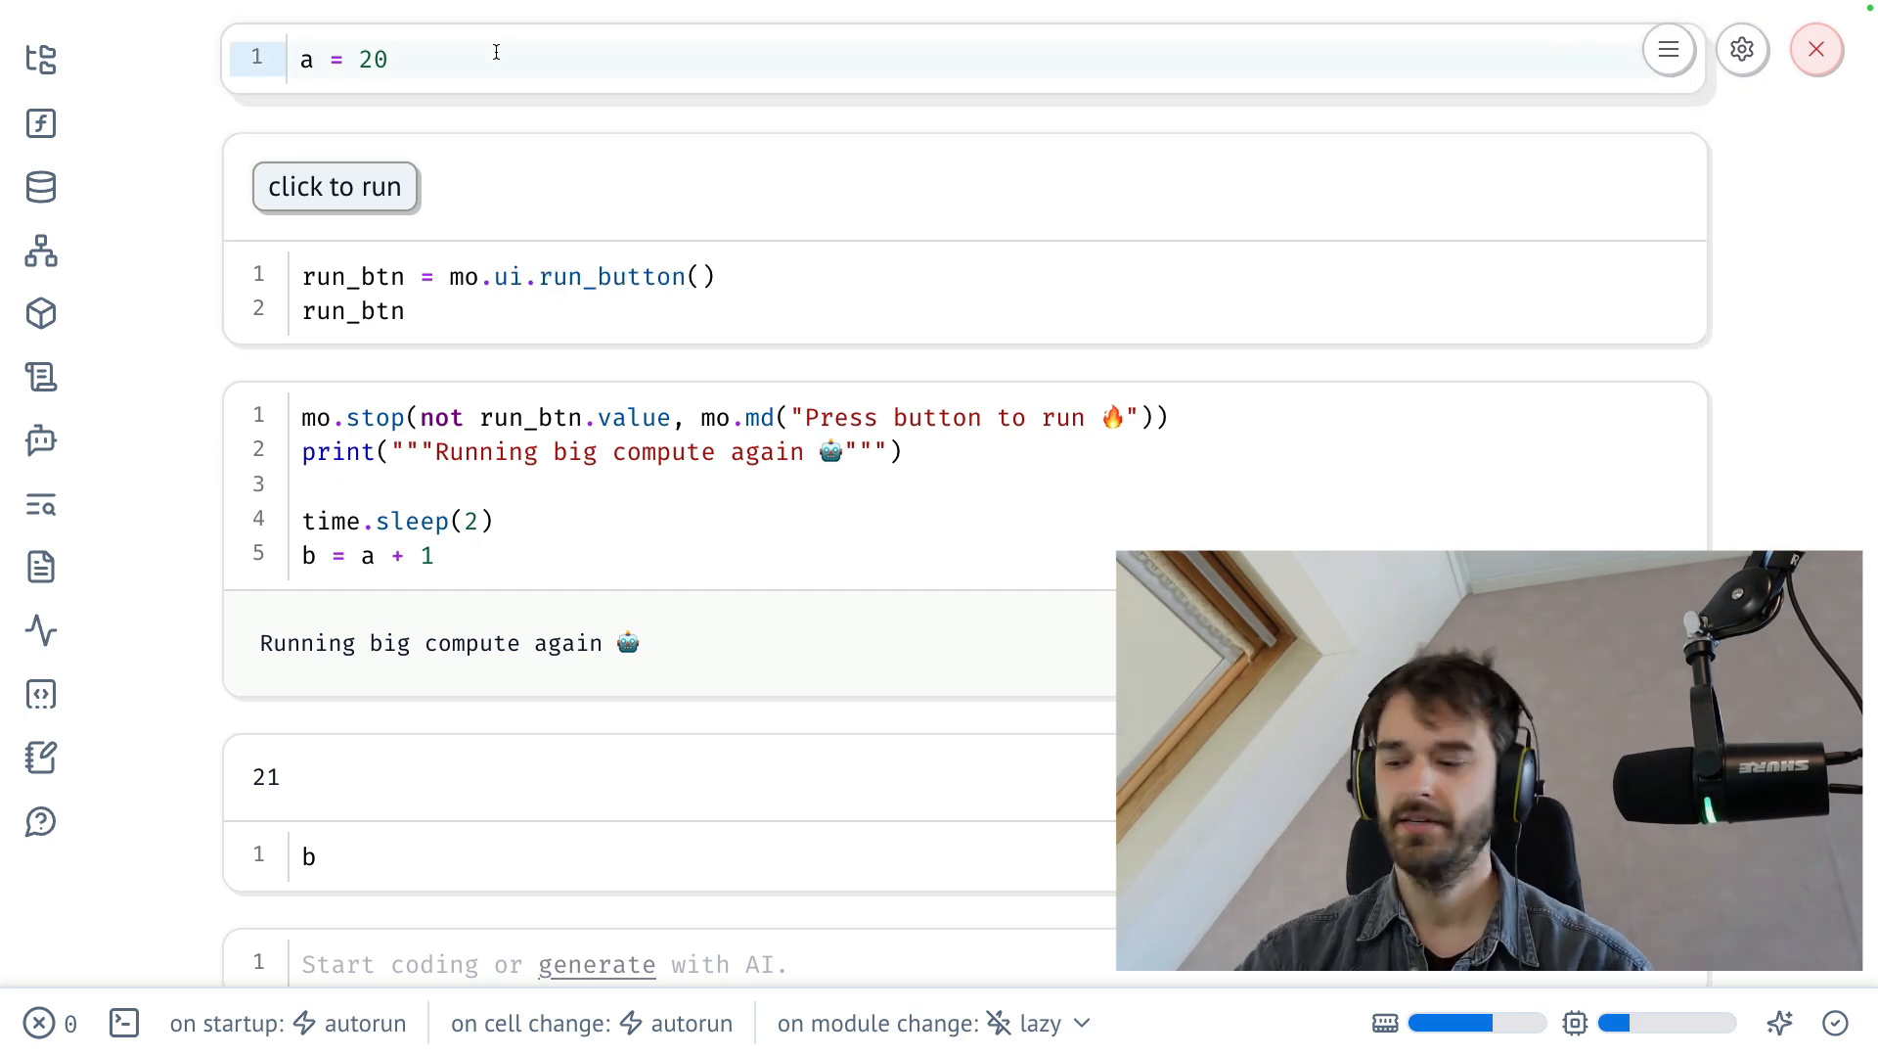
# - Set a = 22, see 'Ancestor stopped', then hit 'click to run' so b becomes 23
pyautogui.write('2')
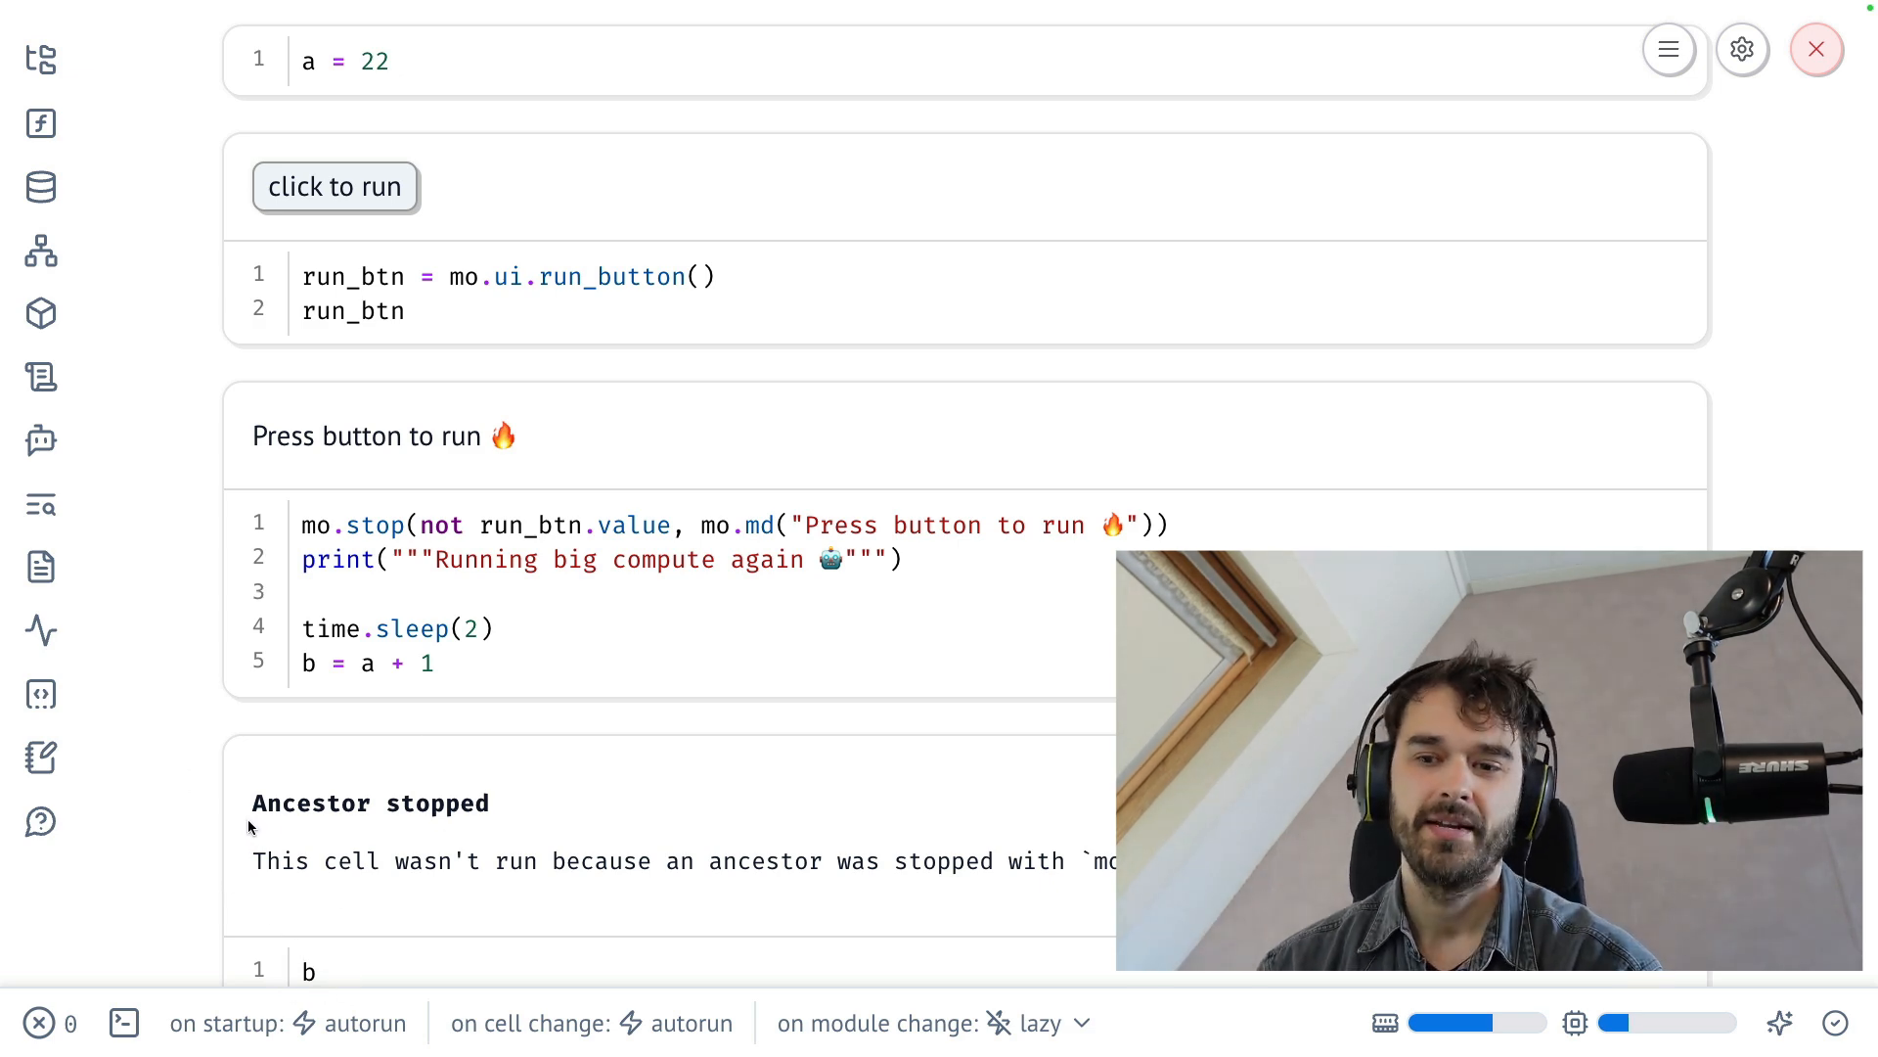
pyautogui.moveTo(296, 716)
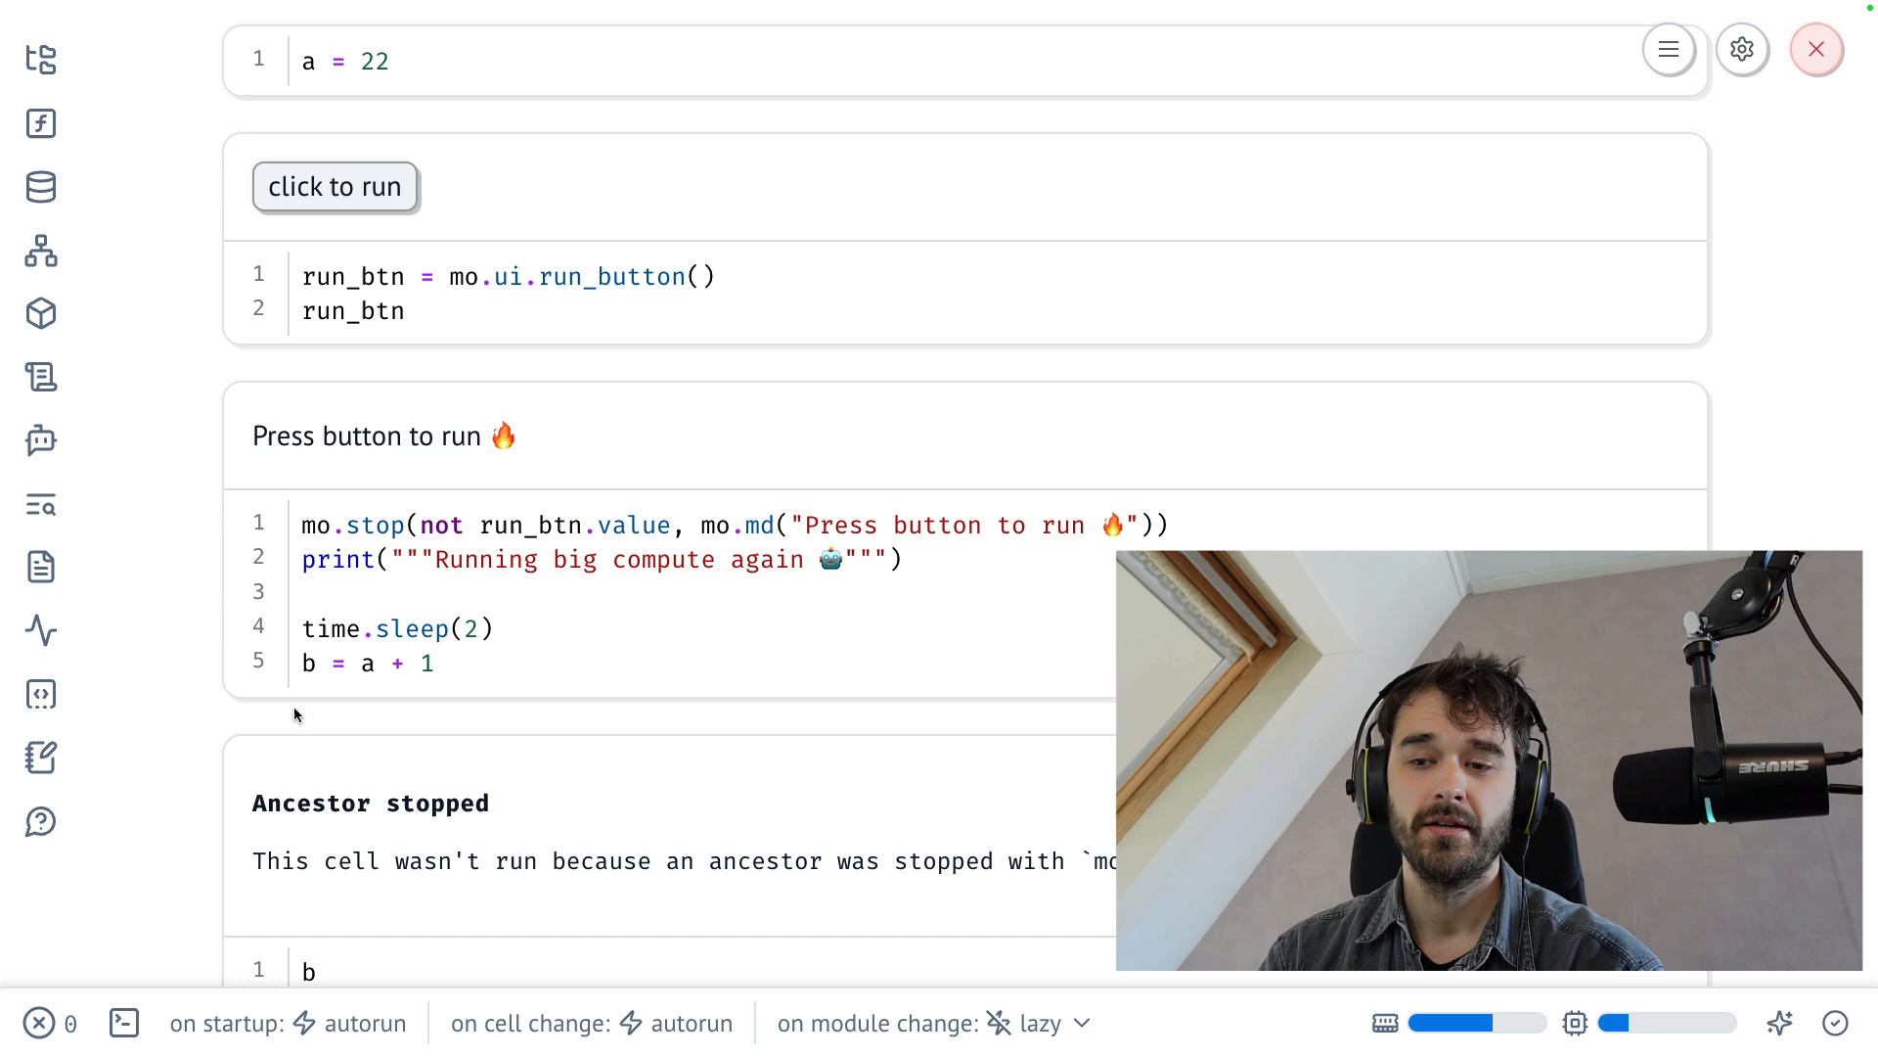
pyautogui.moveTo(198, 873)
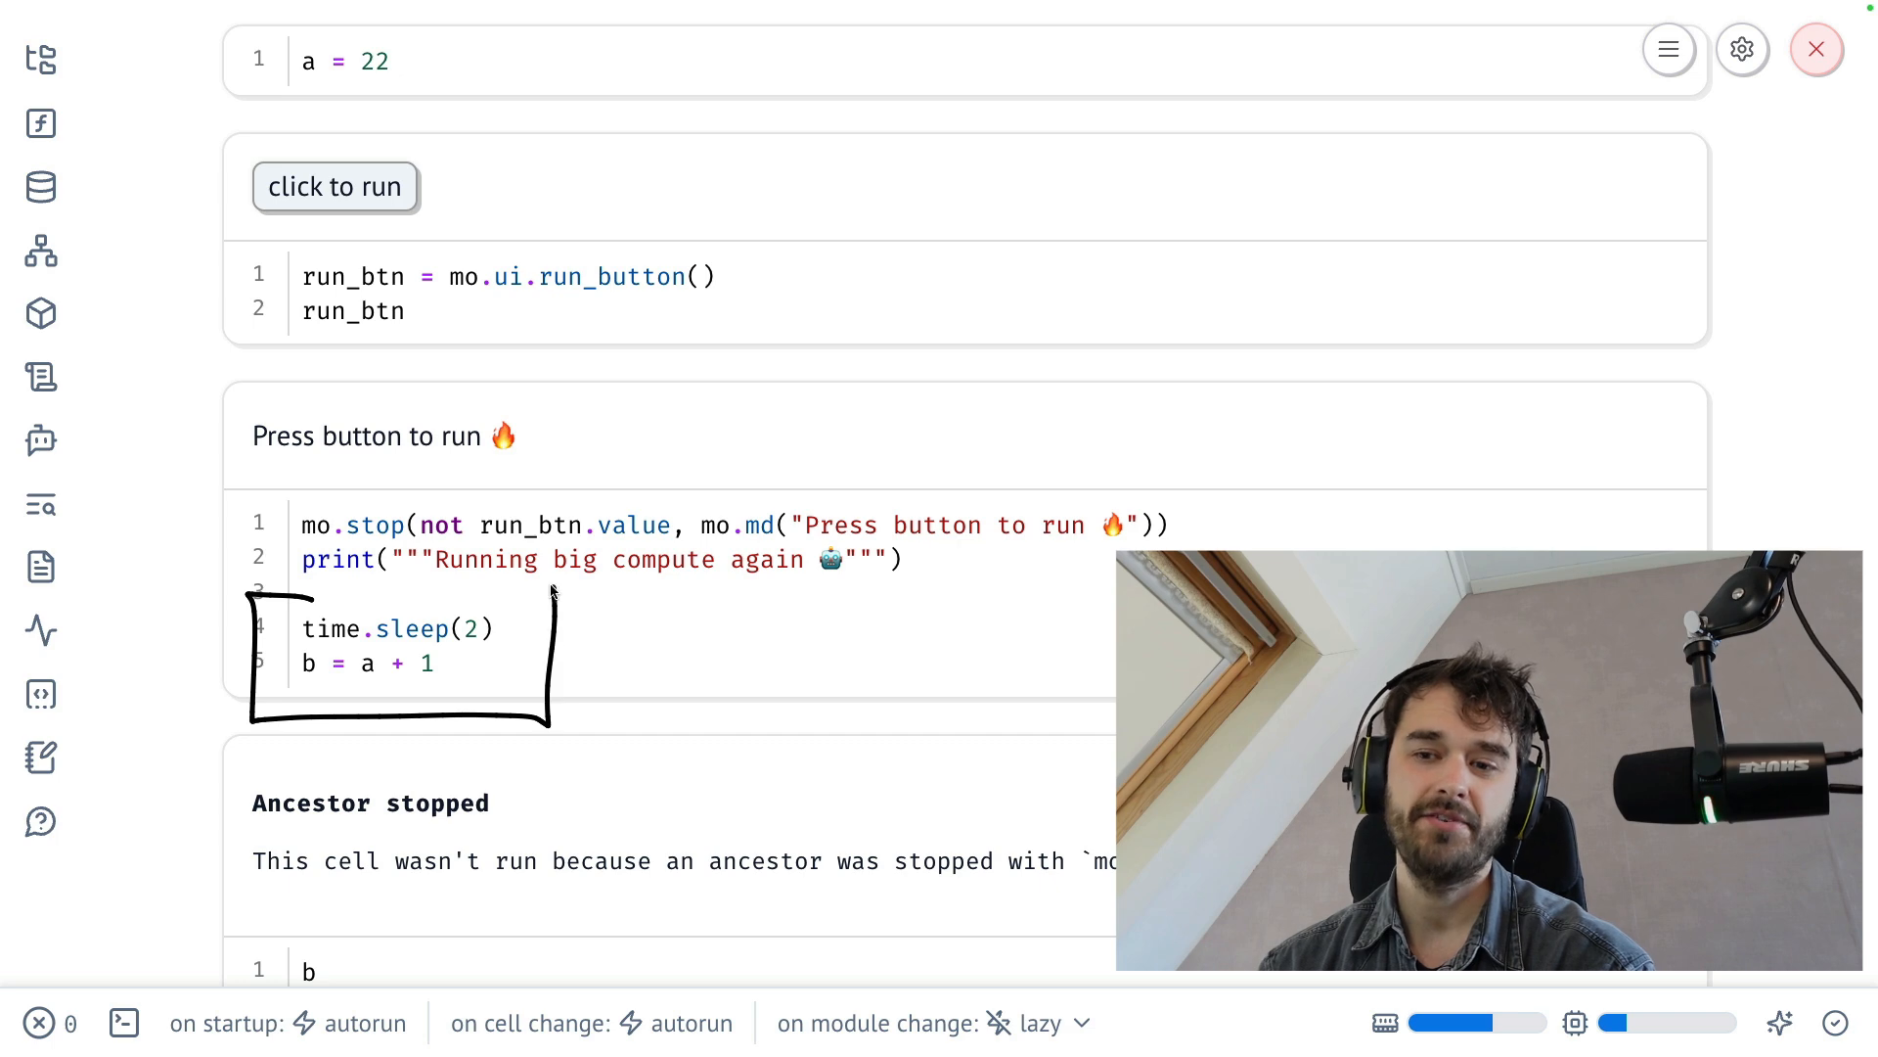
pyautogui.click(383, 61)
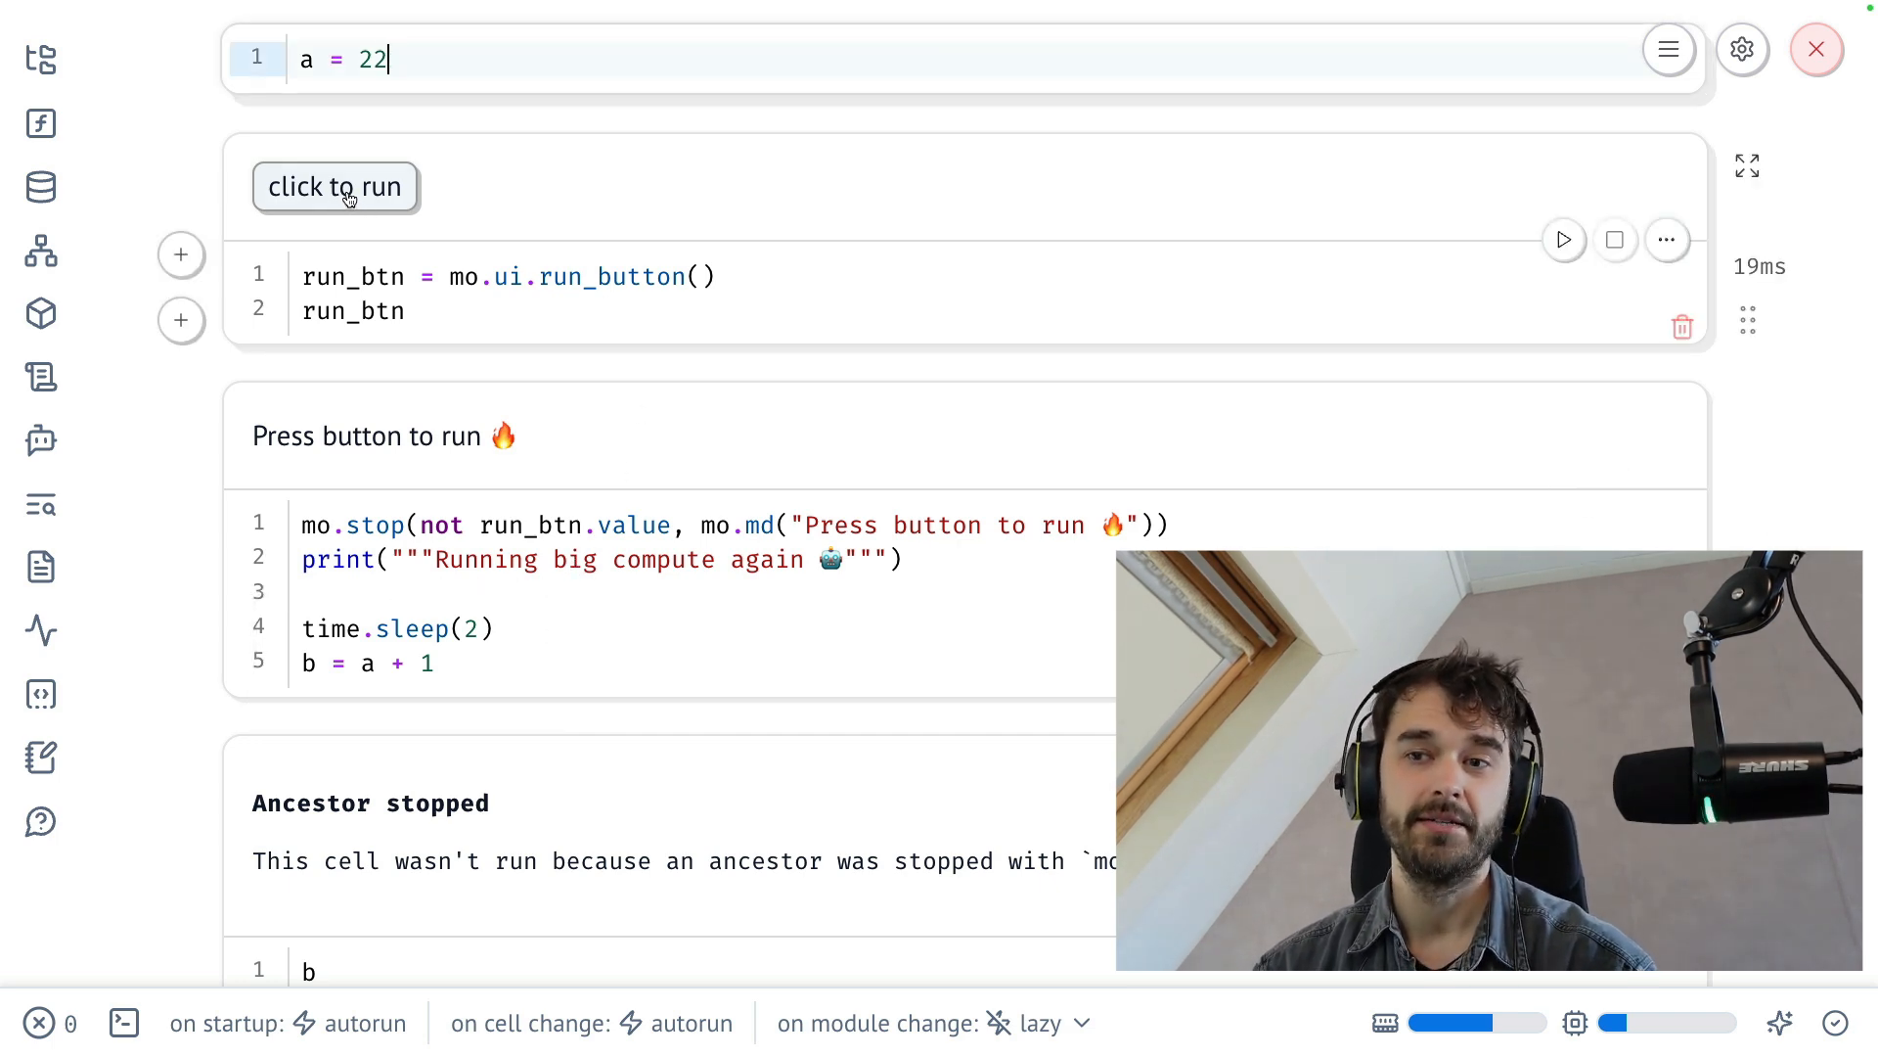
pyautogui.click(332, 186)
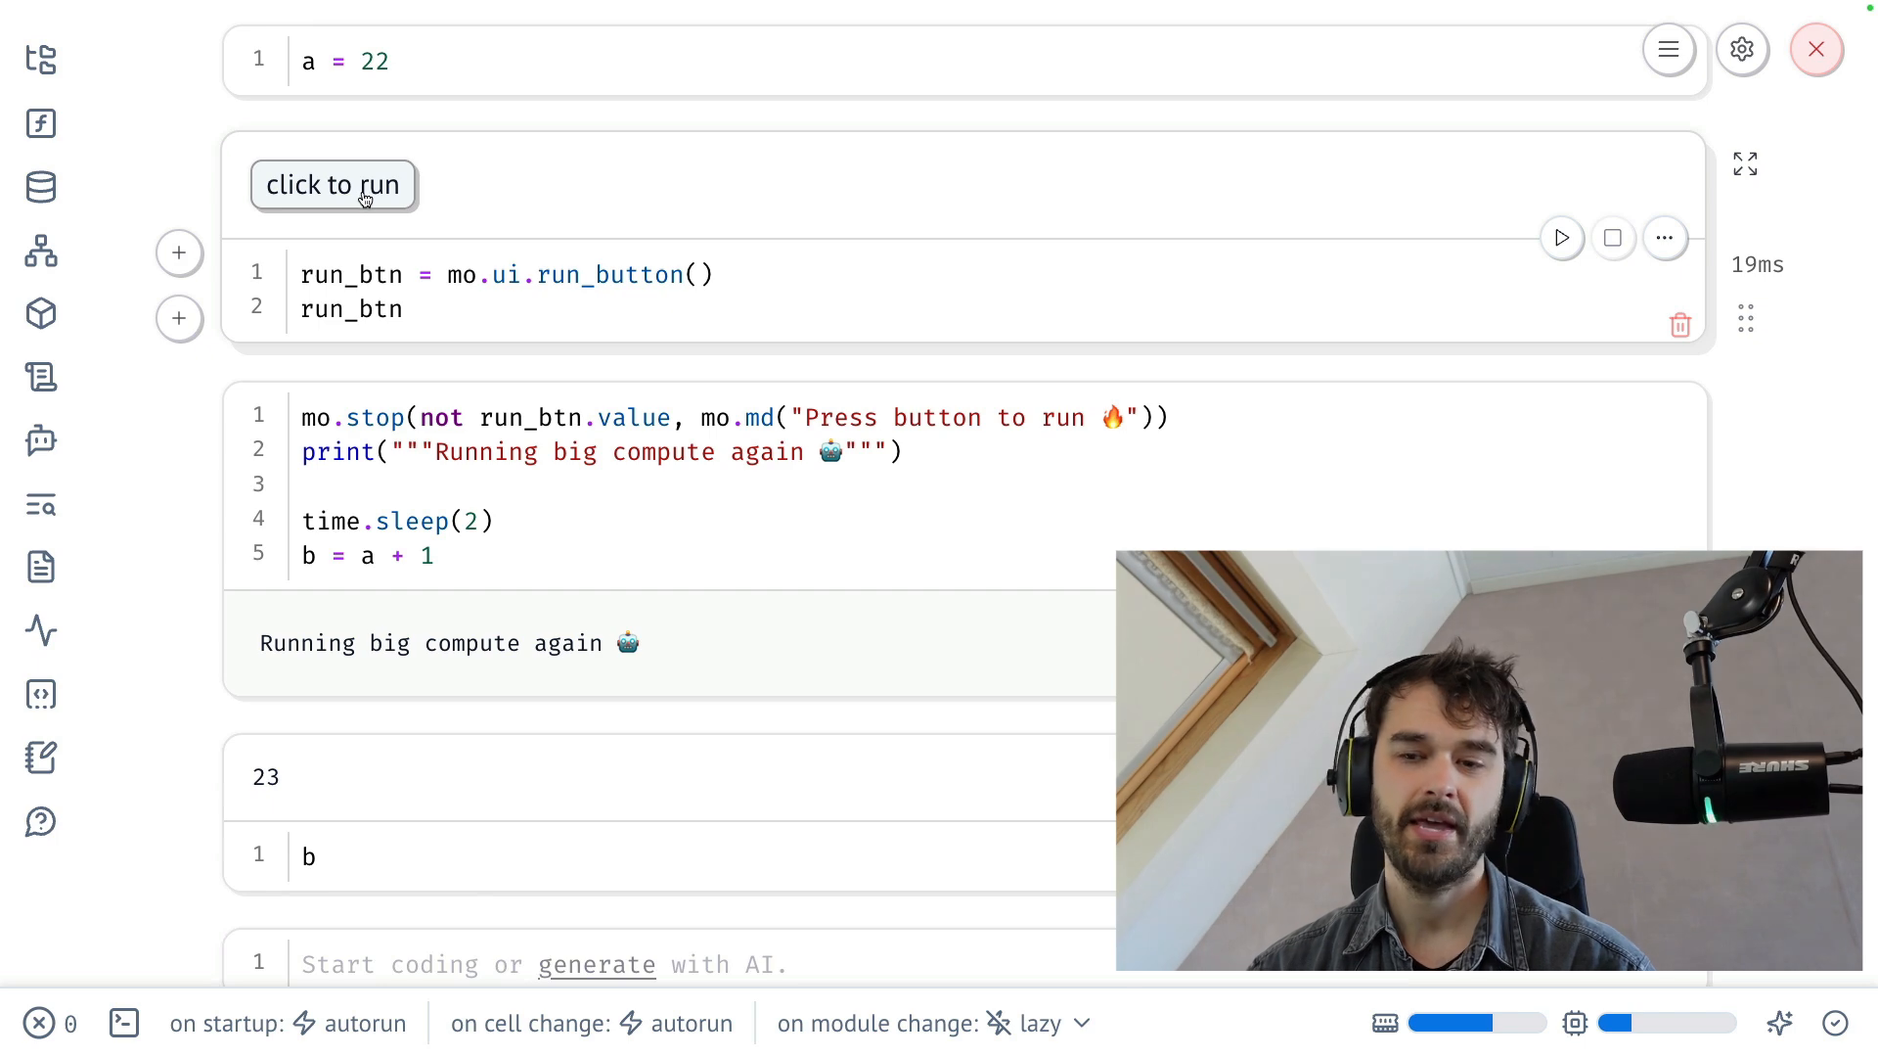